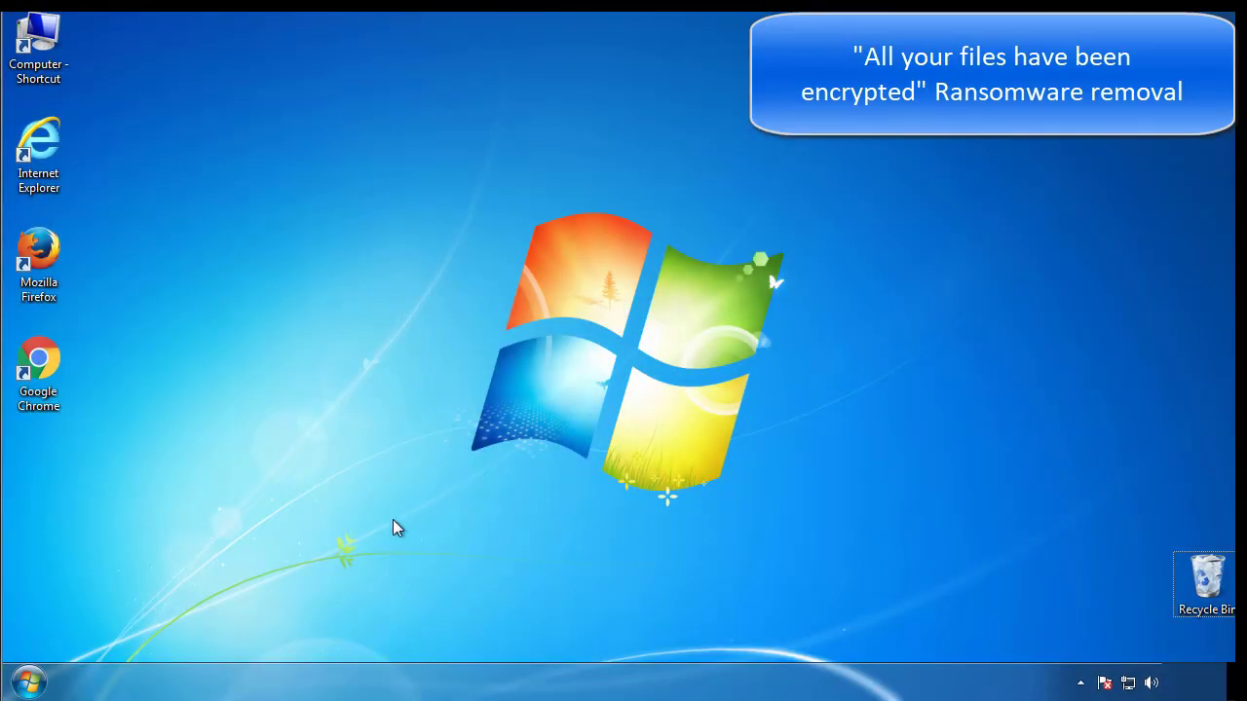
Launch System Configuration from Start search with msconfig.
left_click(25, 678)
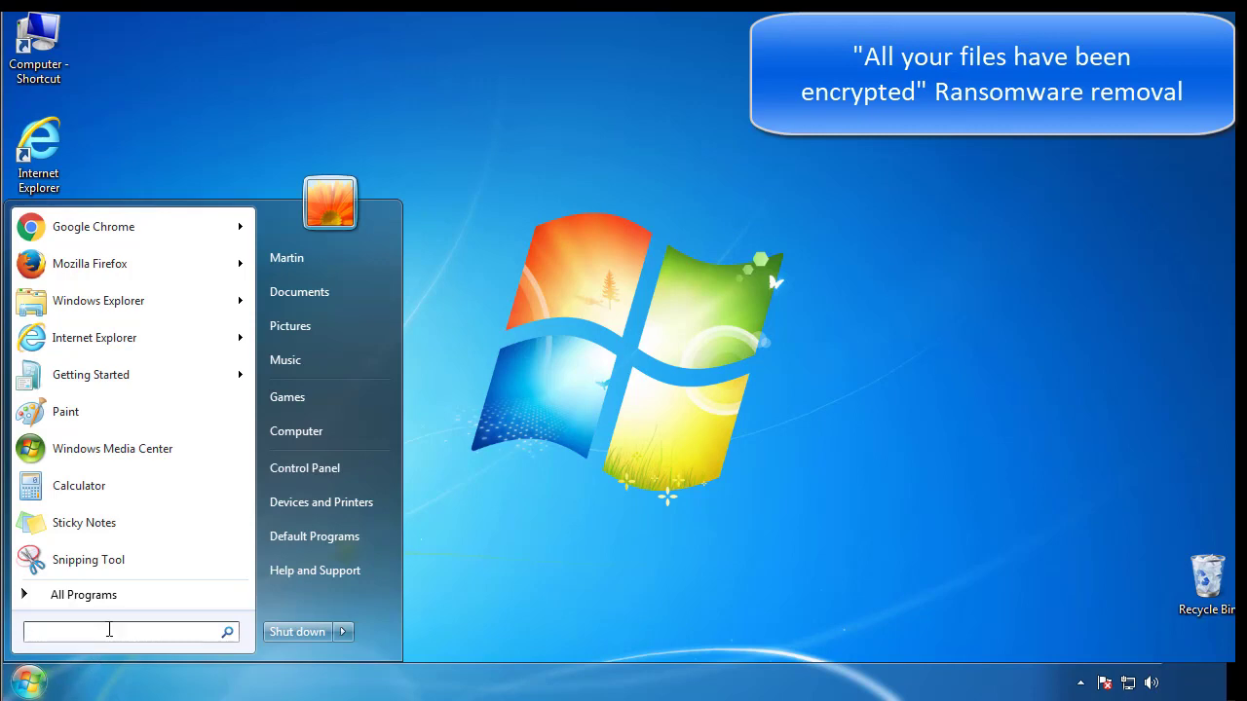
type("mscon")
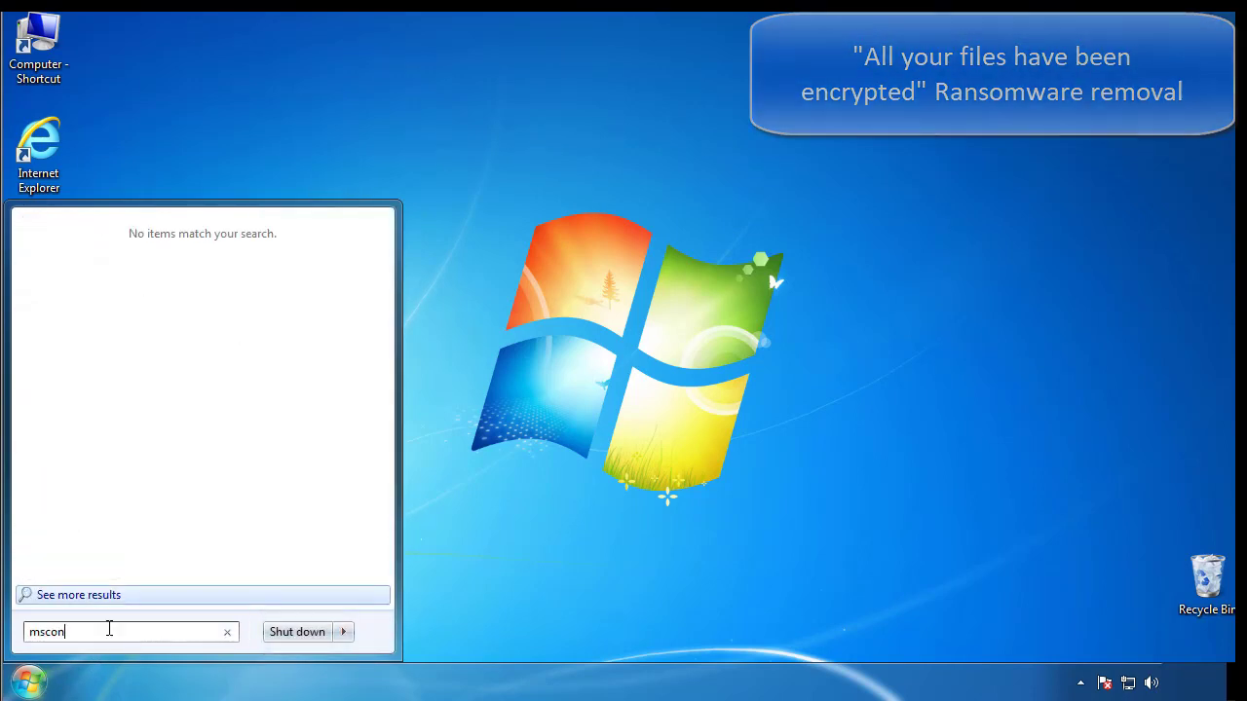
key("Enter")
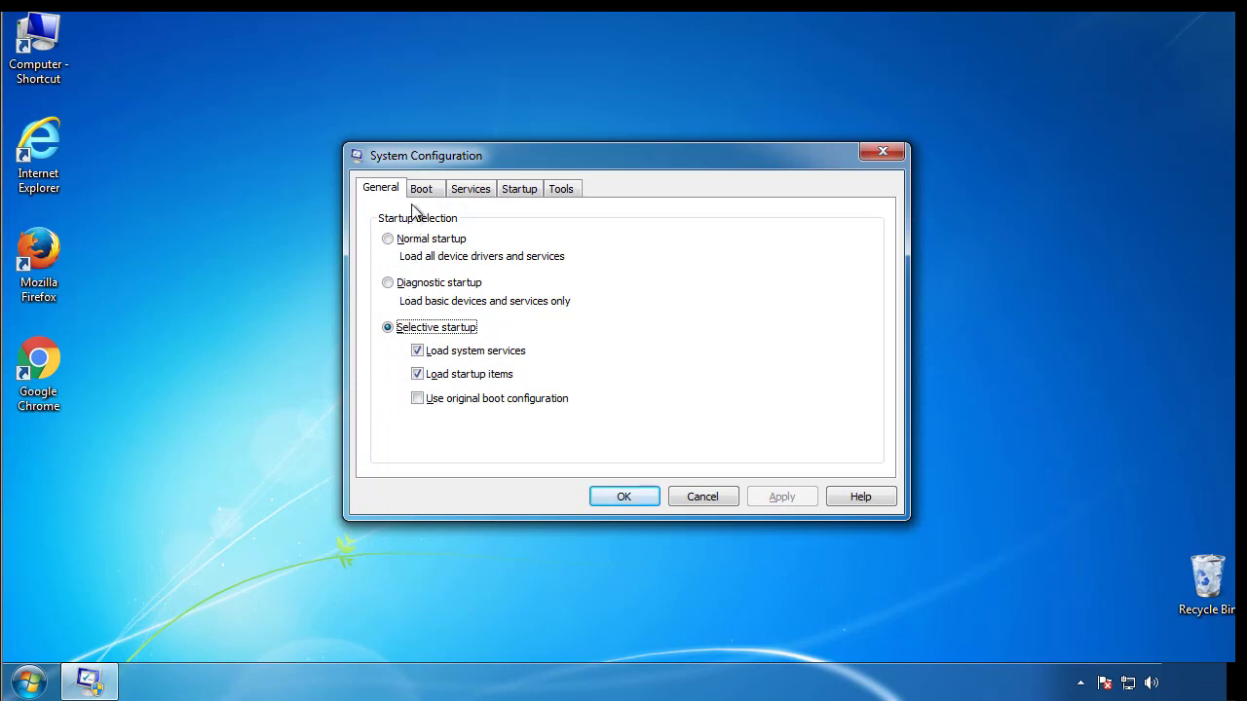
Enable minimal Safe boot on the Boot tab, apply it and restart the computer.
left_click(423, 187)
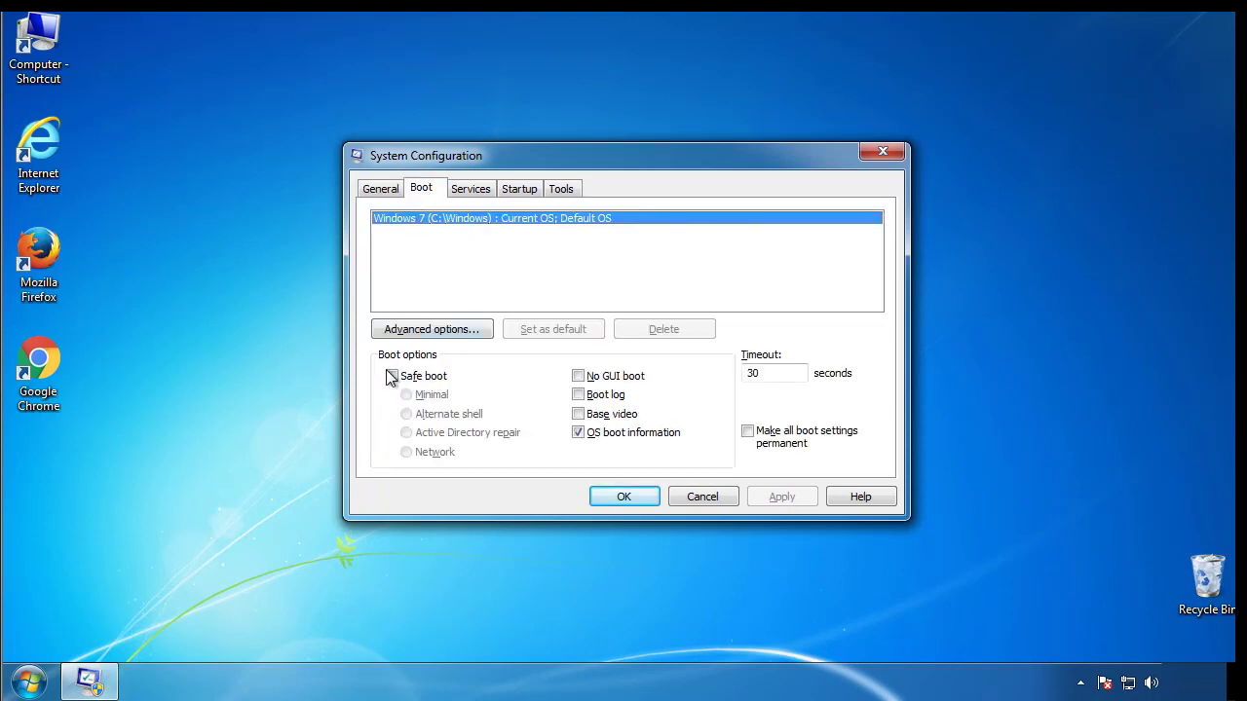
left_click(390, 376)
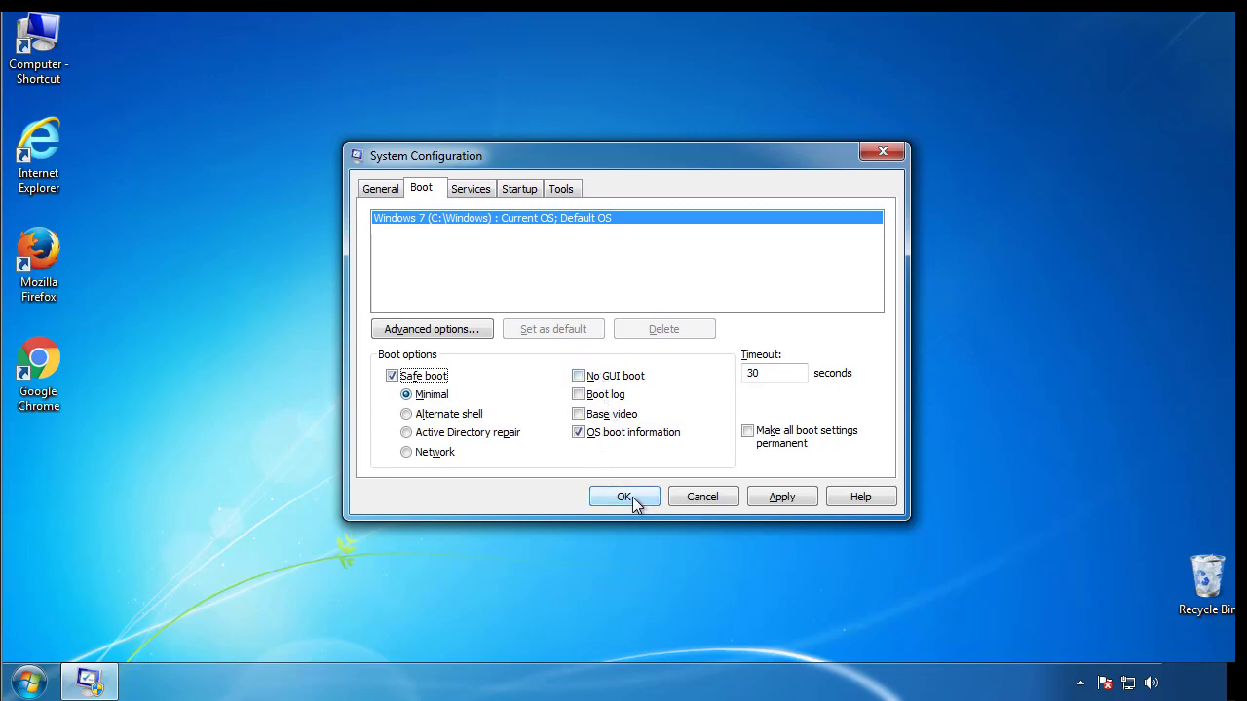
left_click(623, 497)
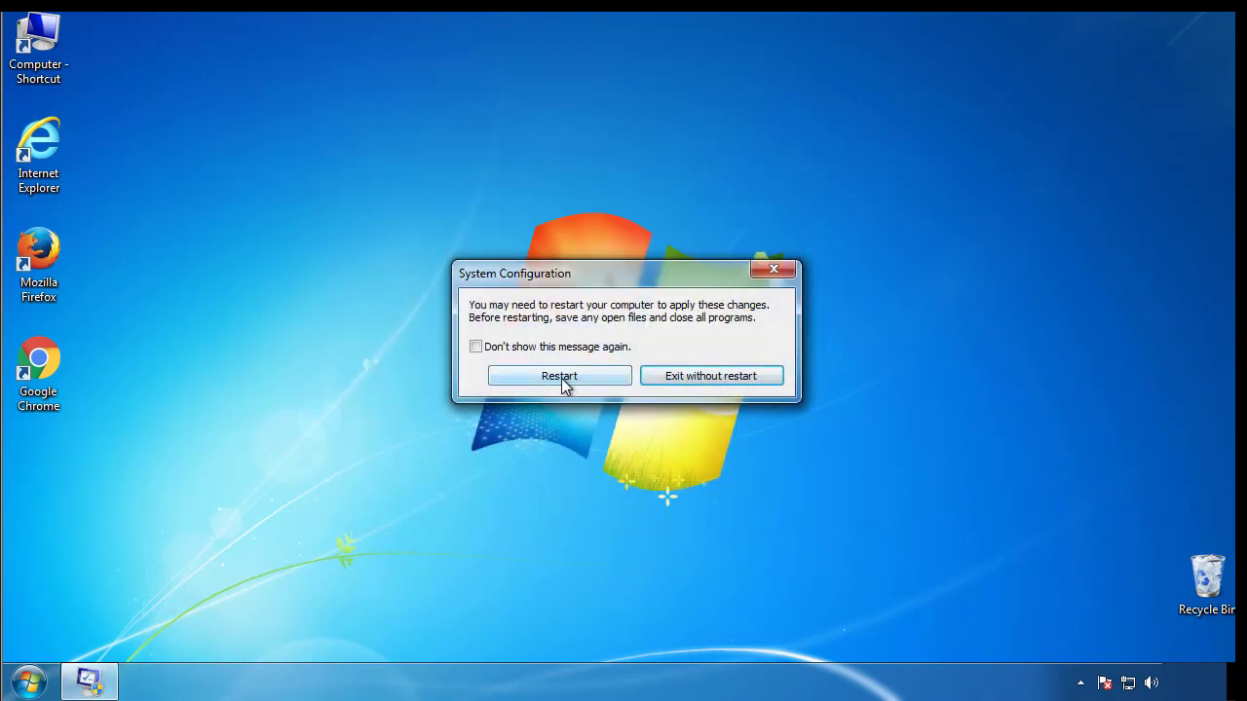
left_click(559, 374)
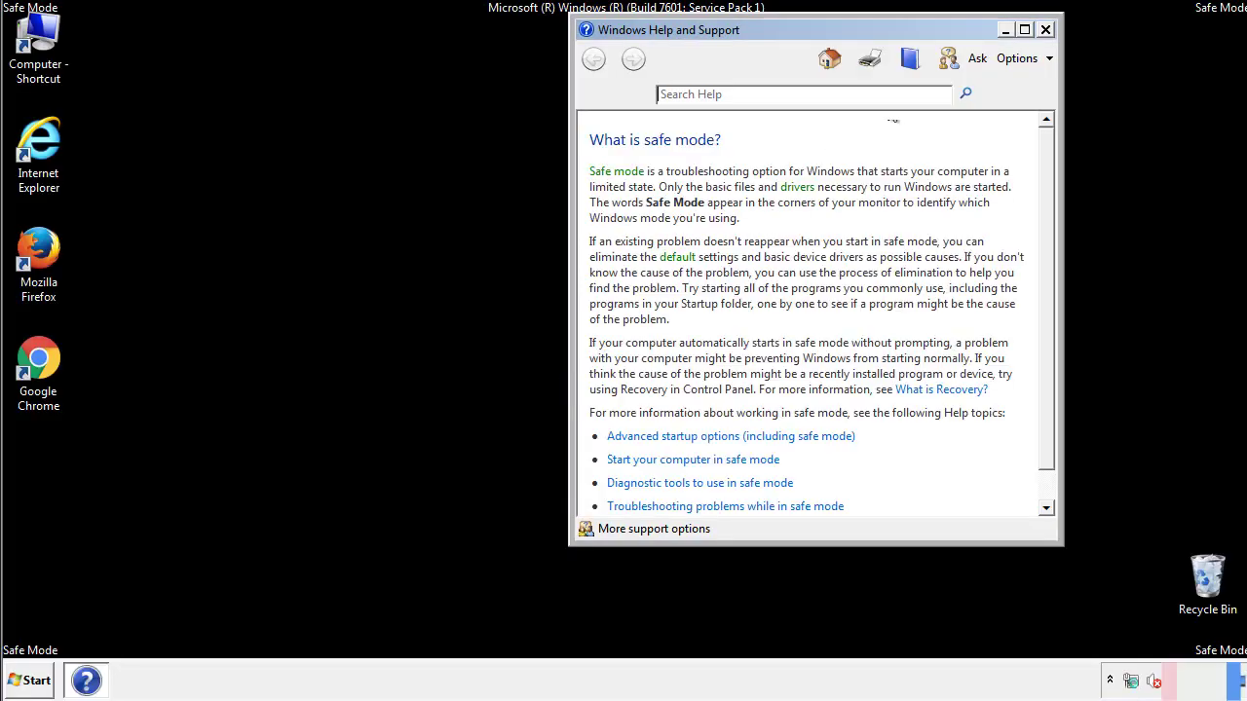
Close the Safe Mode help and reach Folder Options' View settings in Control Panel.
left_click(1048, 29)
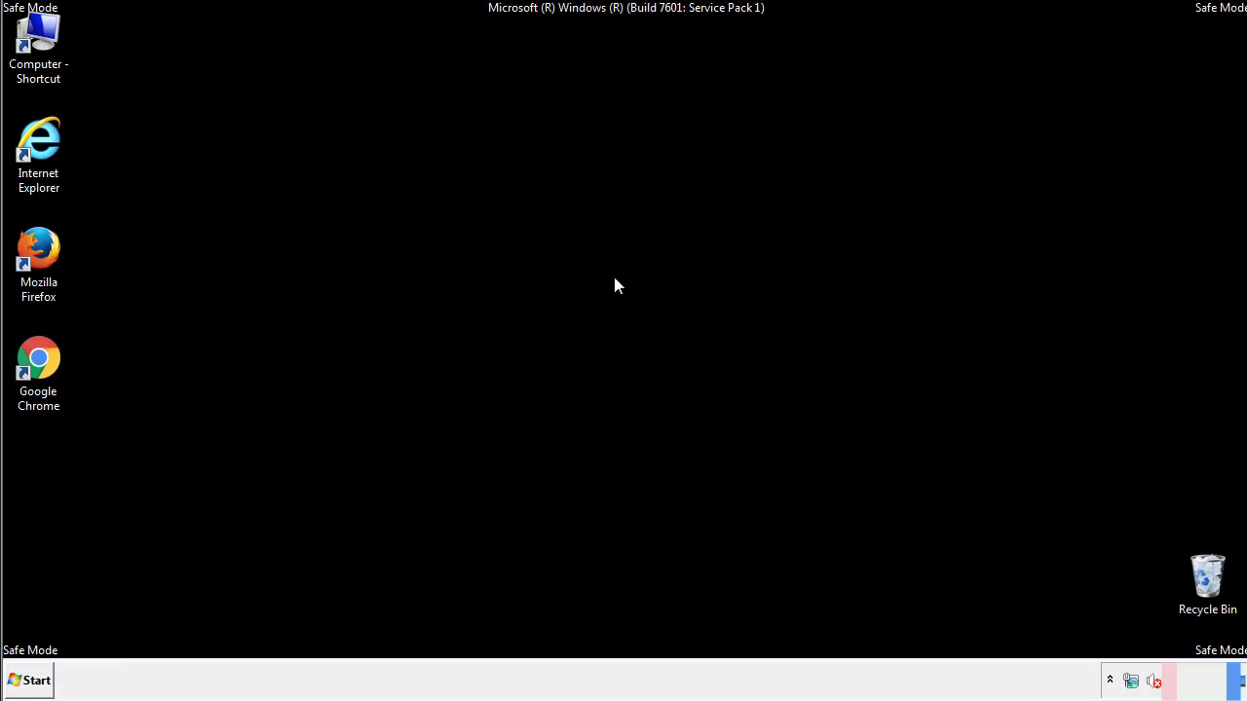
left_click(31, 678)
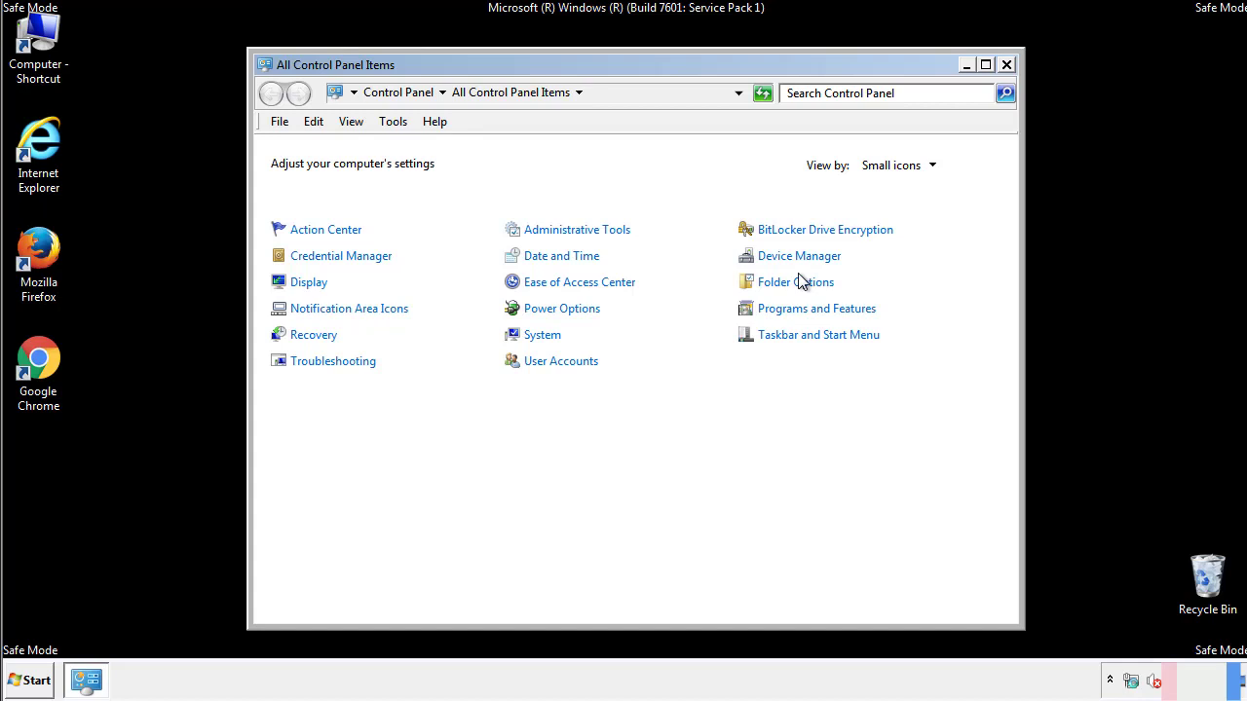
left_click(795, 280)
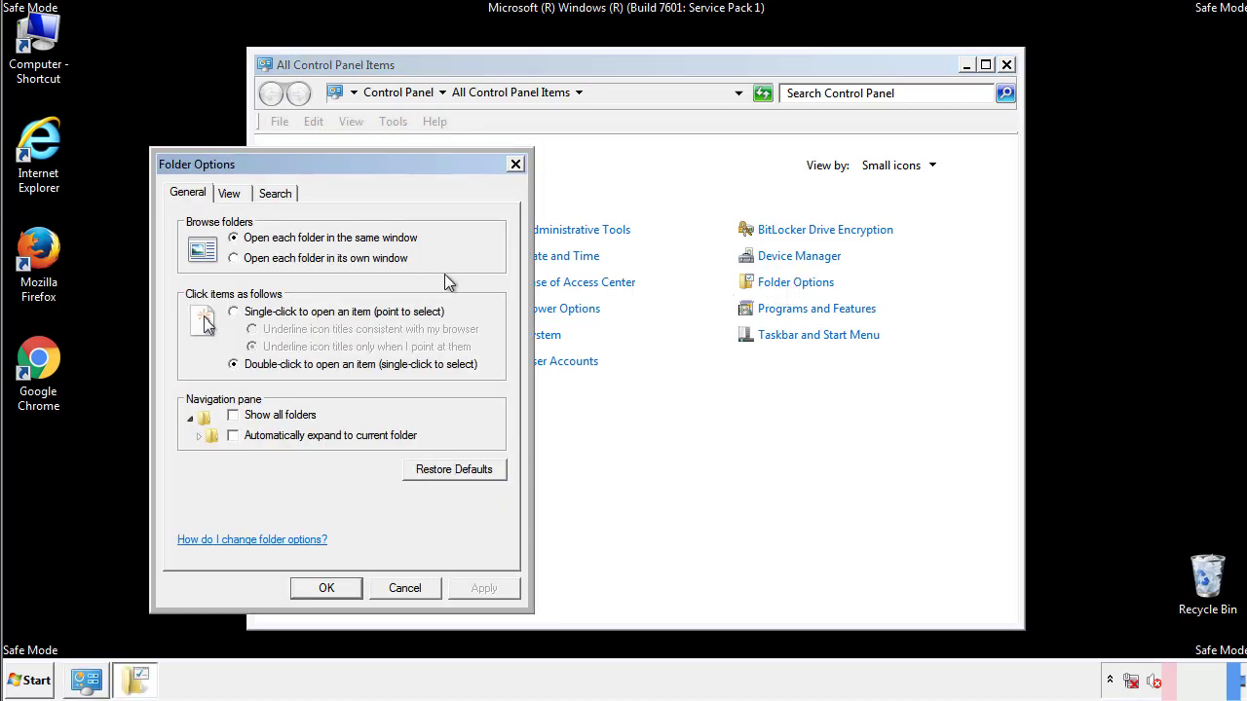
left_click(230, 193)
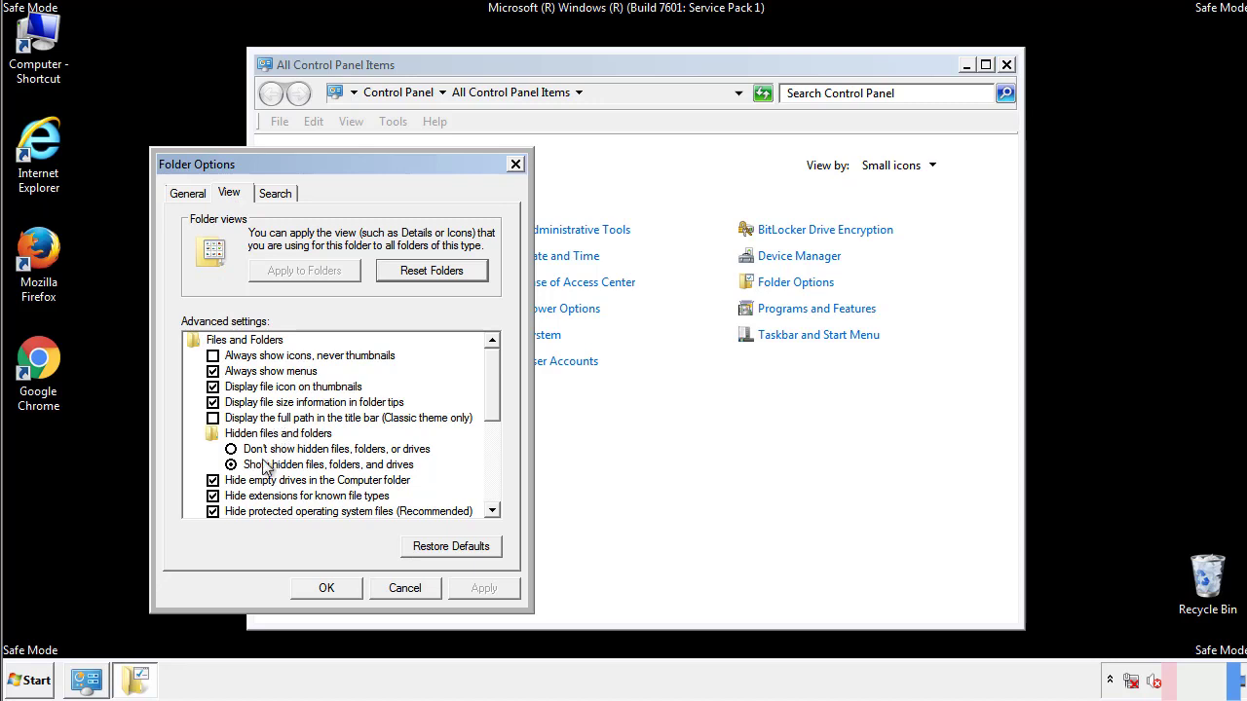
mouse_move(347, 477)
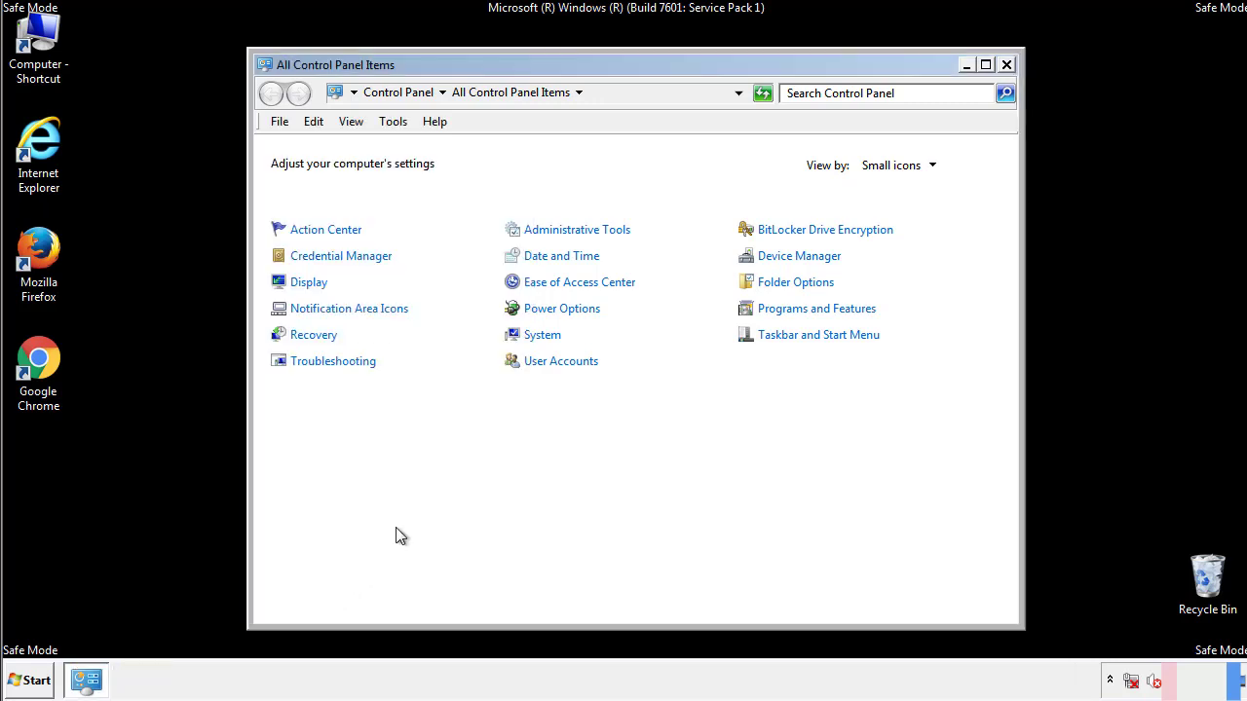
Browse Explorer down to C:\Windows\System32\drivers\etc.
left_click(1006, 62)
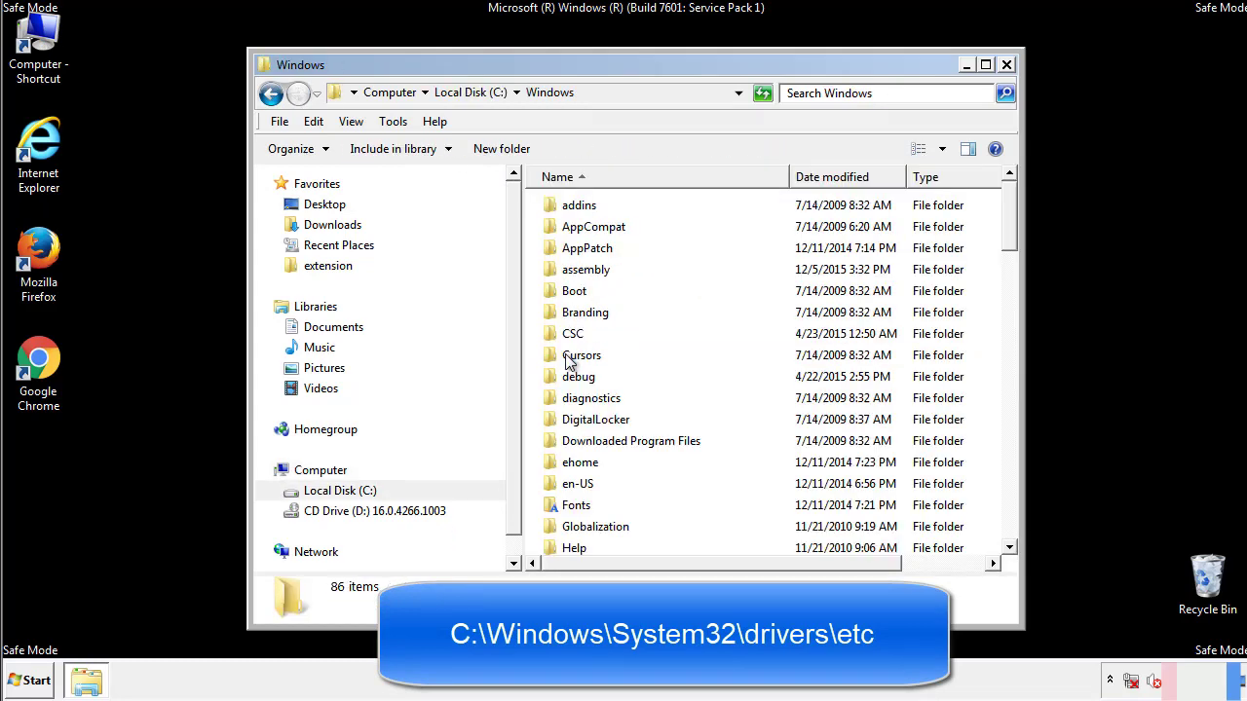
scroll("down", 3)
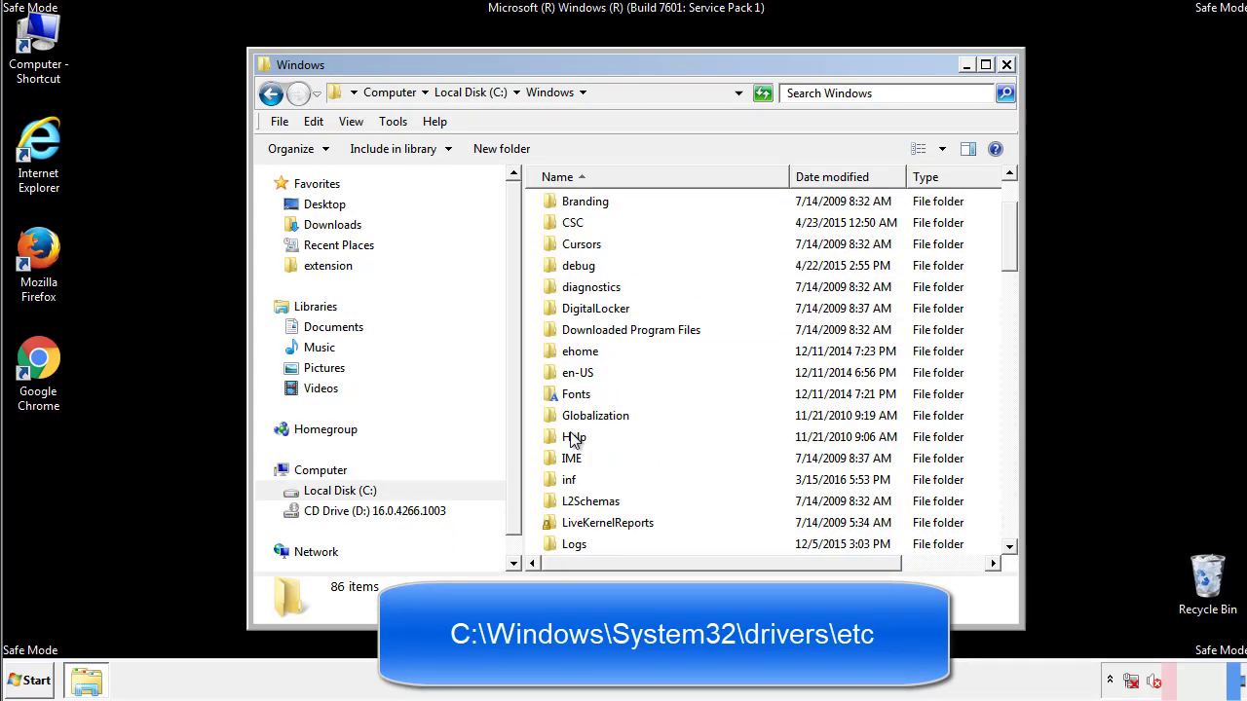
scroll("down", 3)
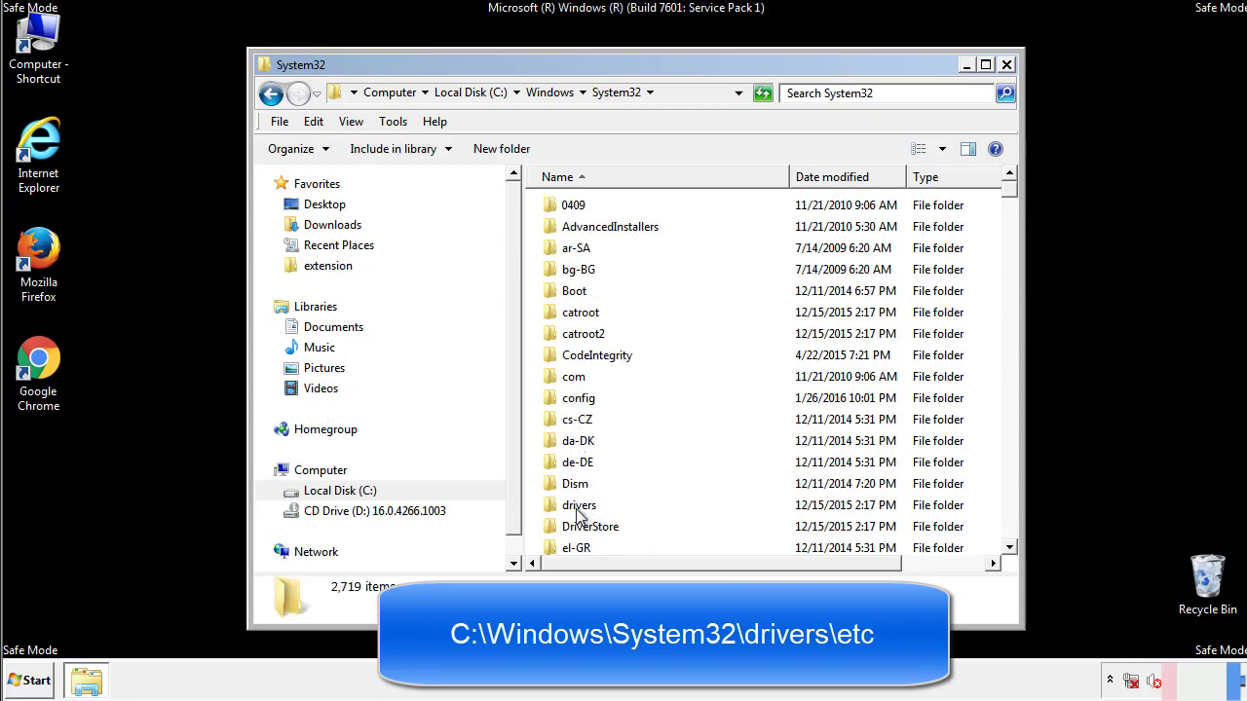
double_click(583, 505)
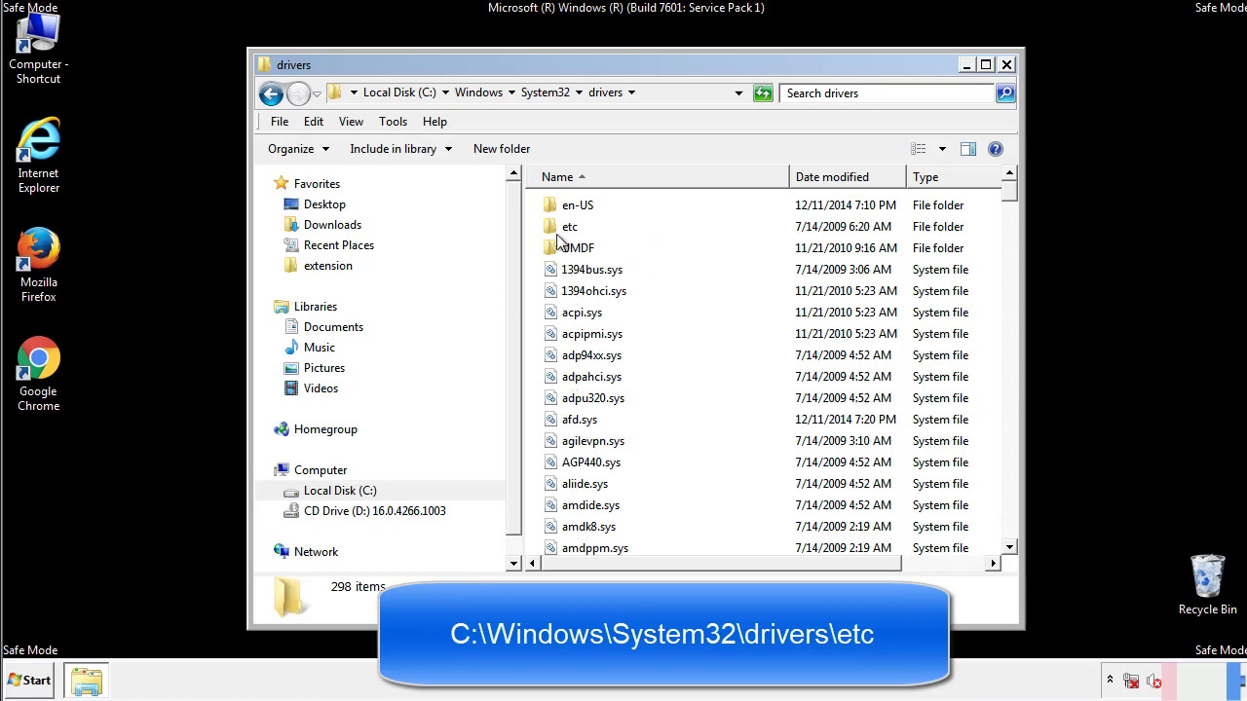
double_click(569, 226)
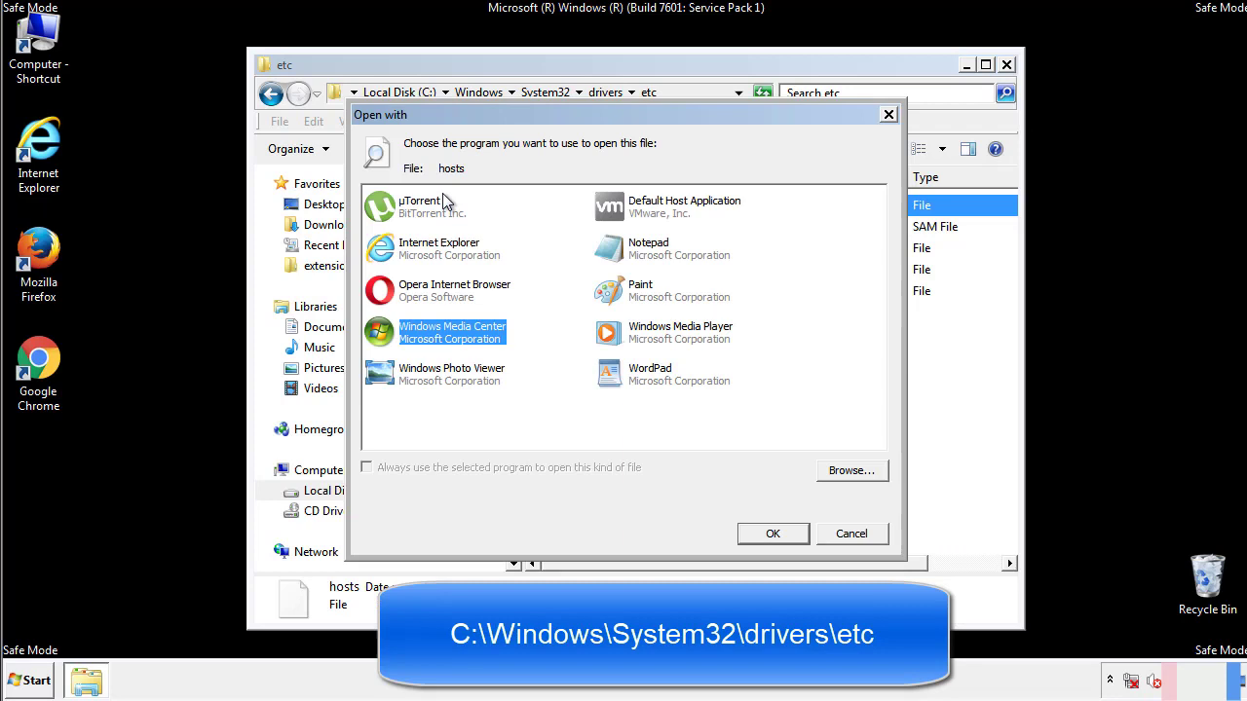
mouse_move(632, 255)
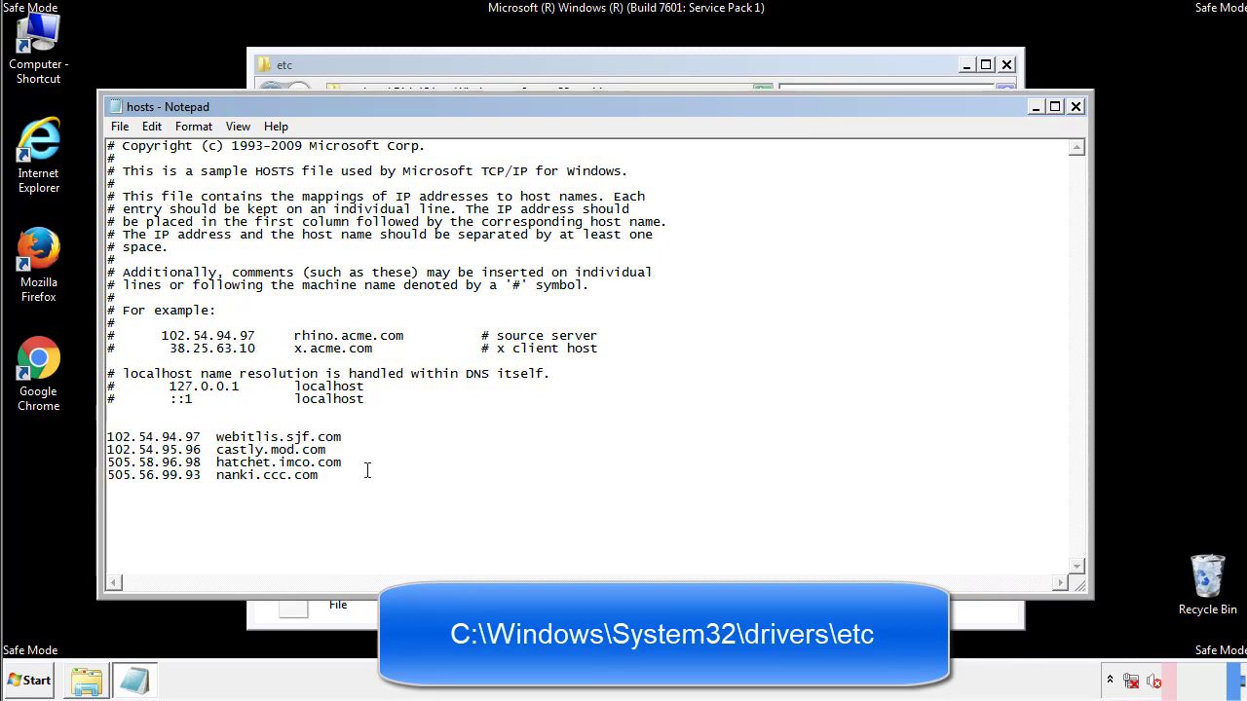
Delete the four bogus address lines from hosts, then close Notepad and the etc folder.
left_click_drag(110, 436, 315, 475)
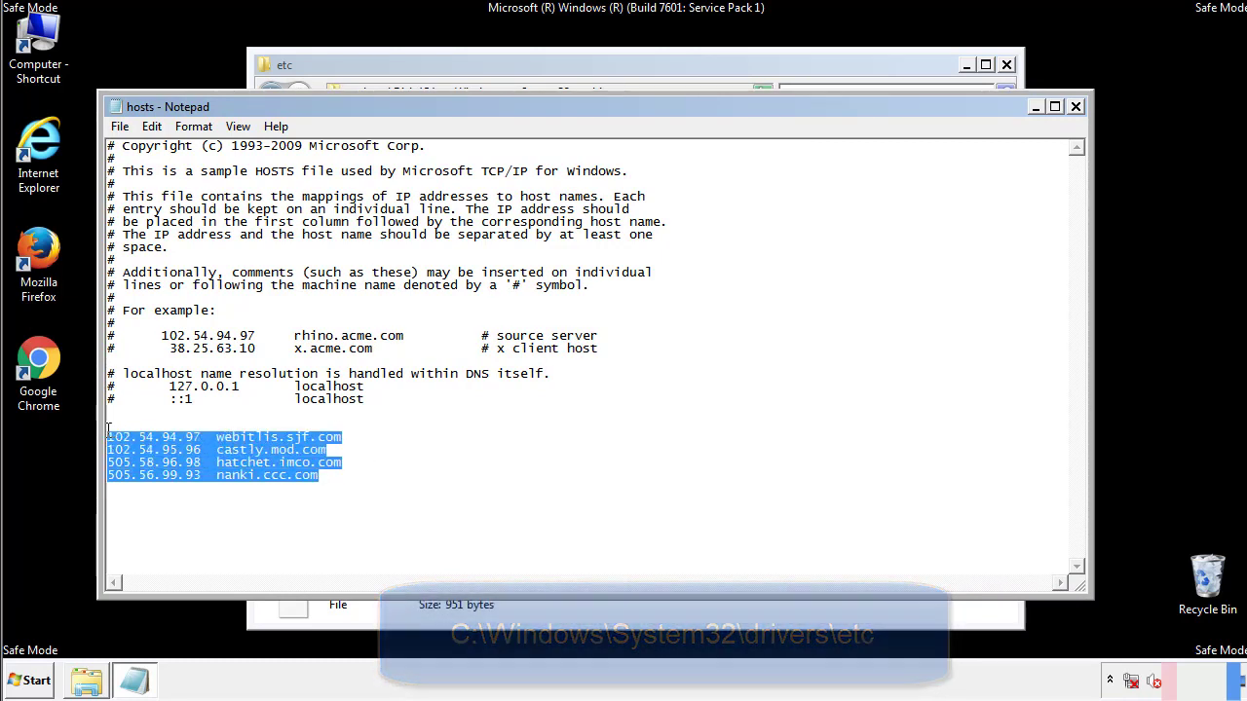
key("Delete")
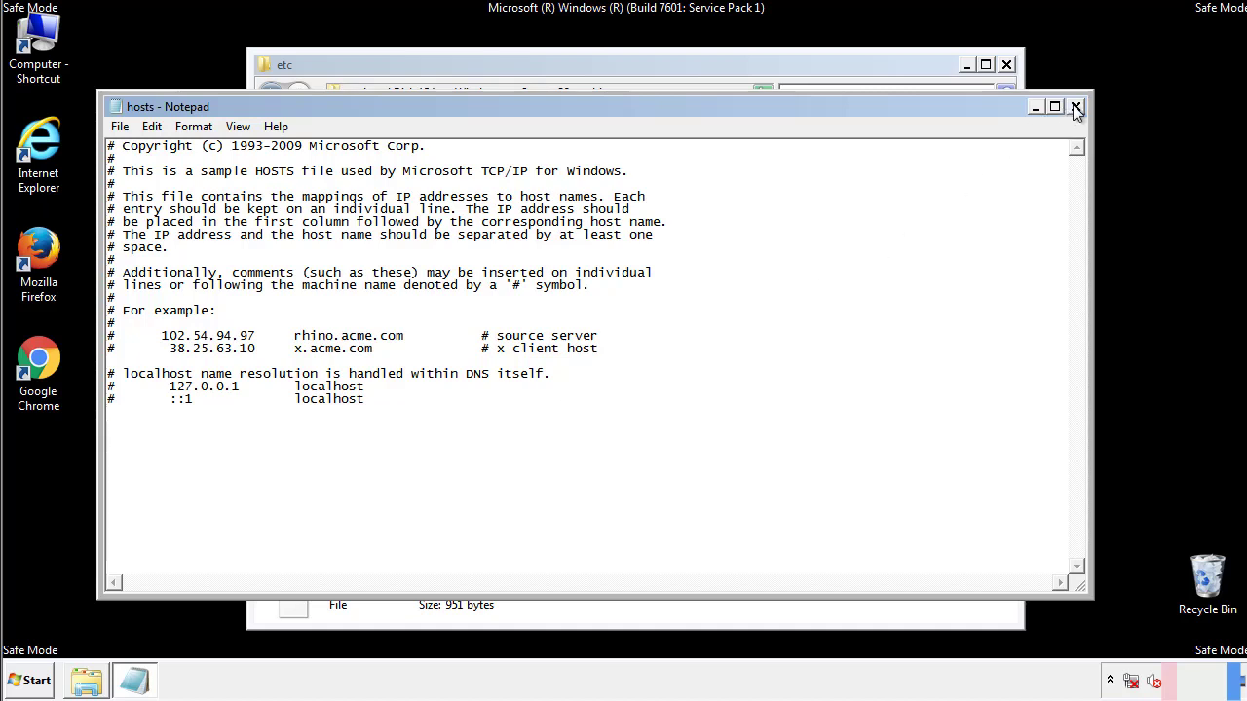
left_click(1075, 105)
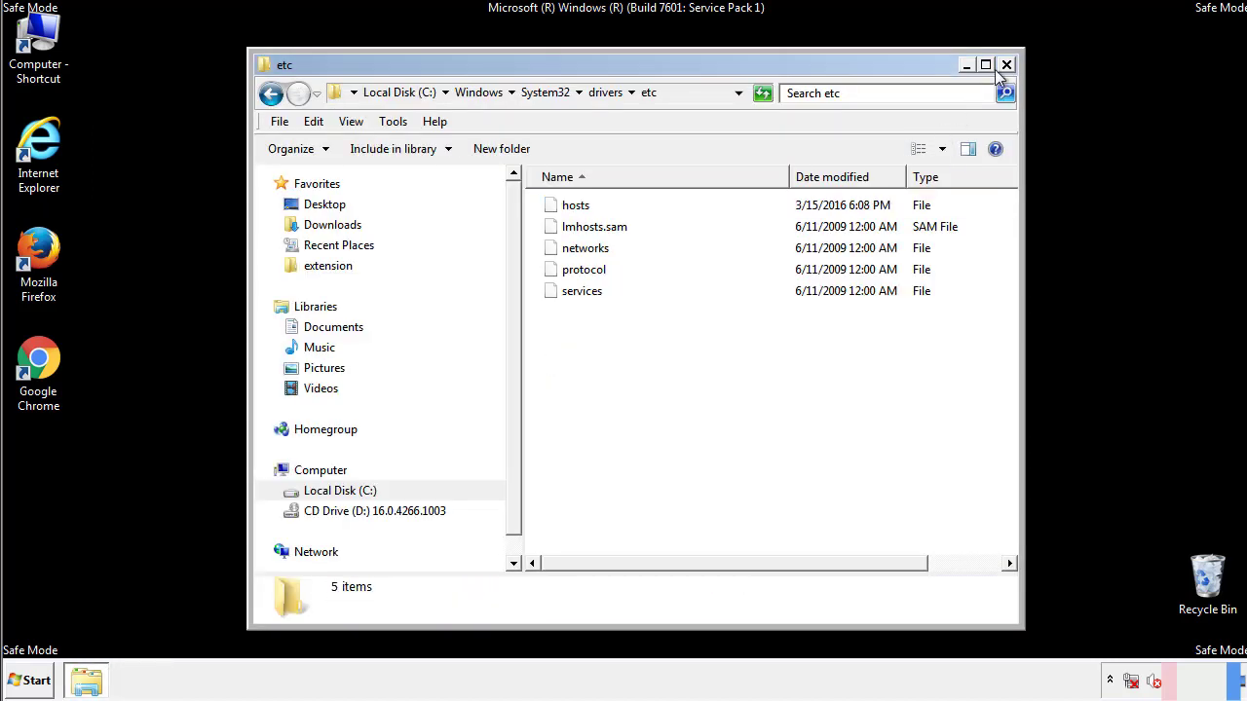
left_click(1006, 63)
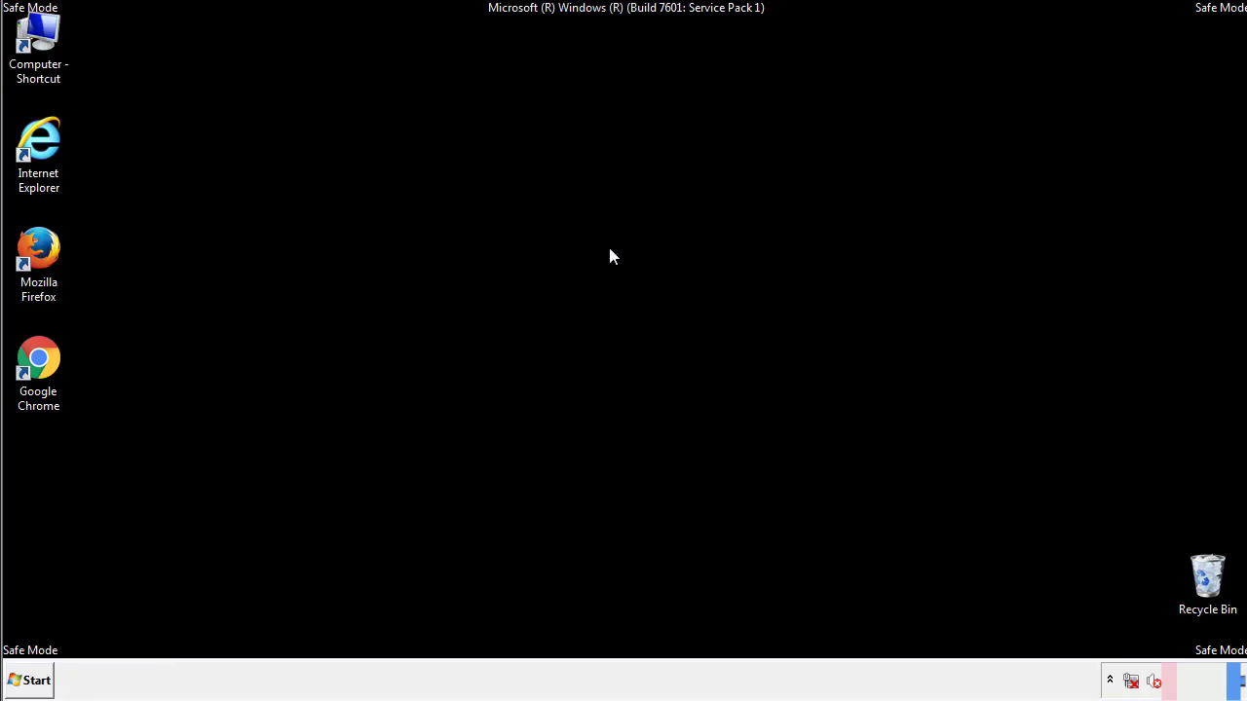
Open the Startup folder from the Start menu and select the suspicious entries.
left_click(35, 680)
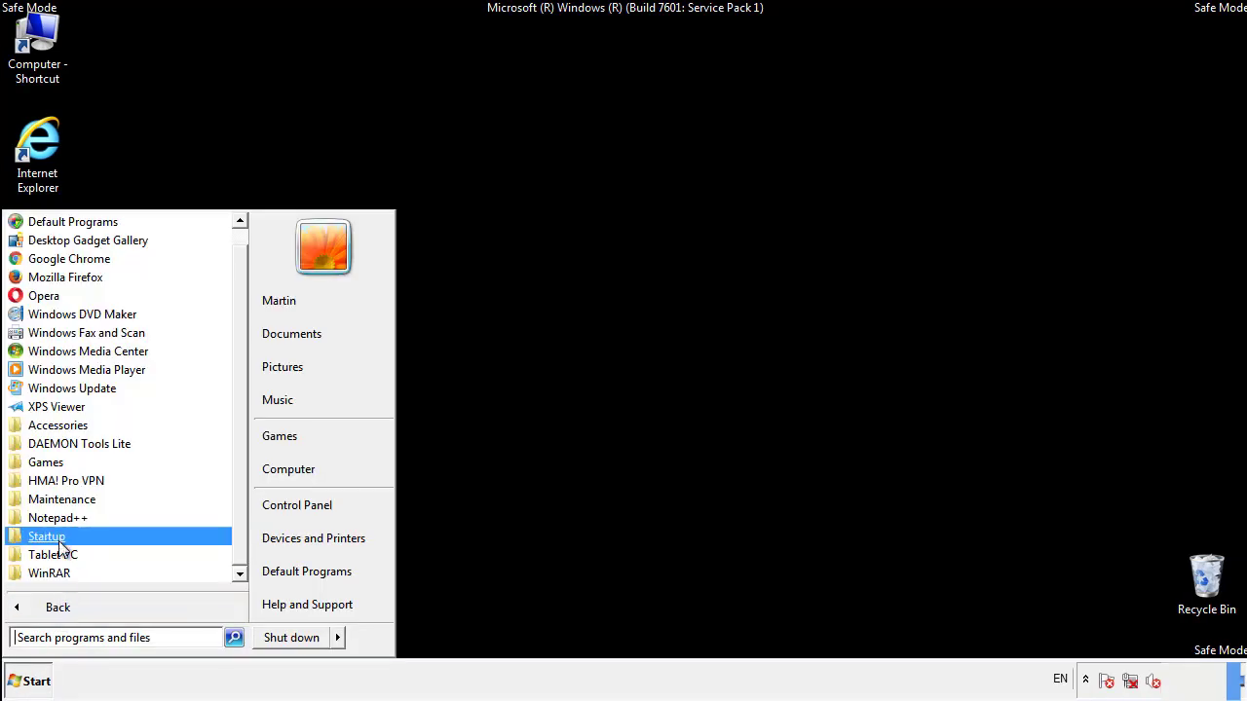
right_click(47, 536)
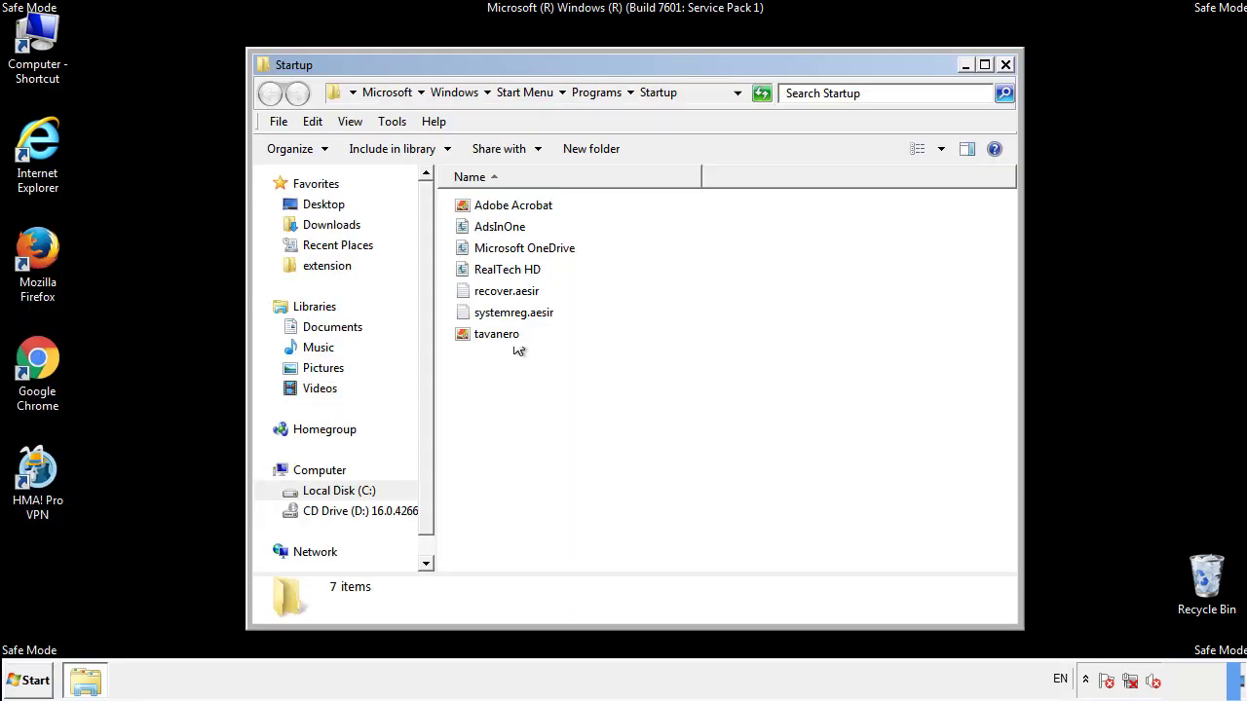
left_click(499, 226)
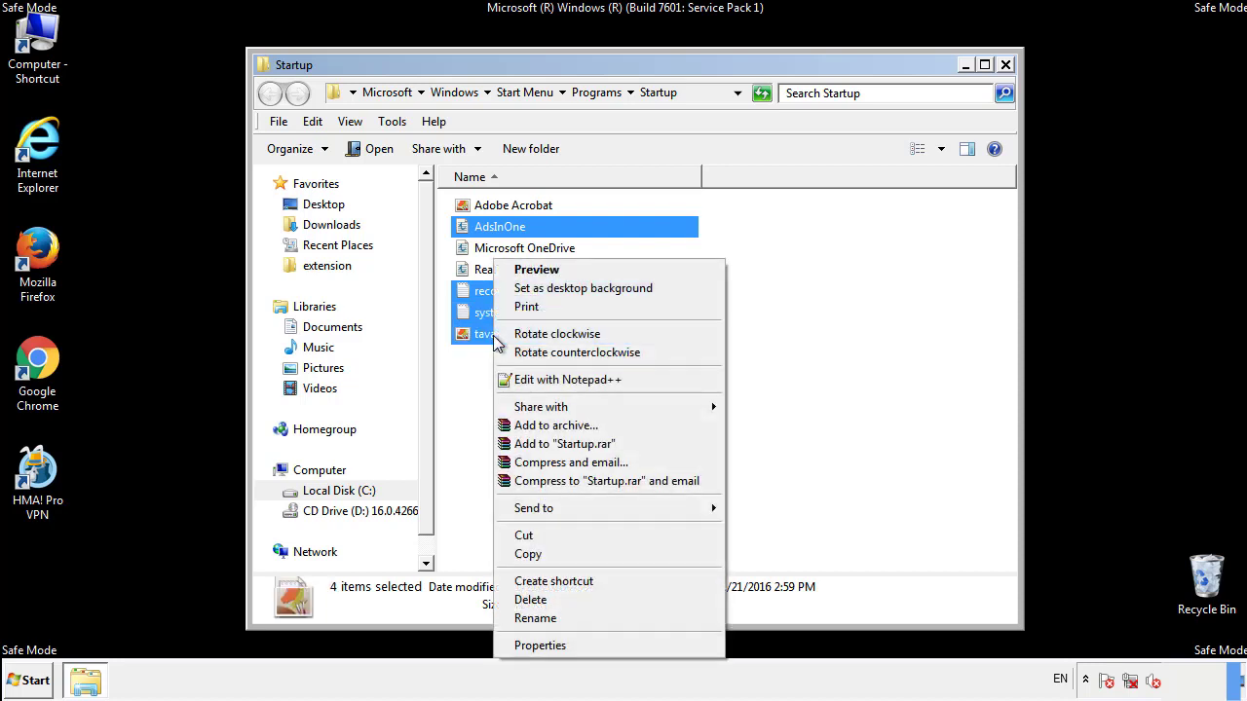
Move the four items (AddsInOne, recover.aesir, systemreg.aesir, tavanero) to the Recycle Bin and close the folder.
left_click(530, 600)
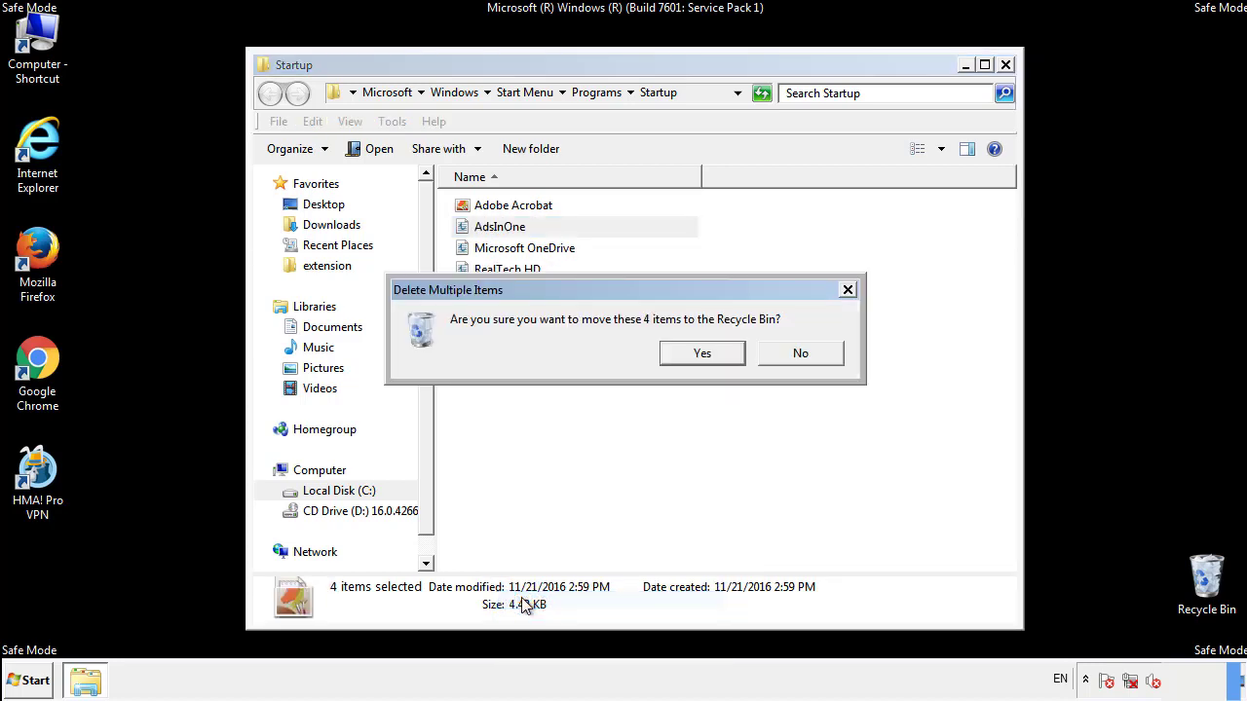
left_click(701, 352)
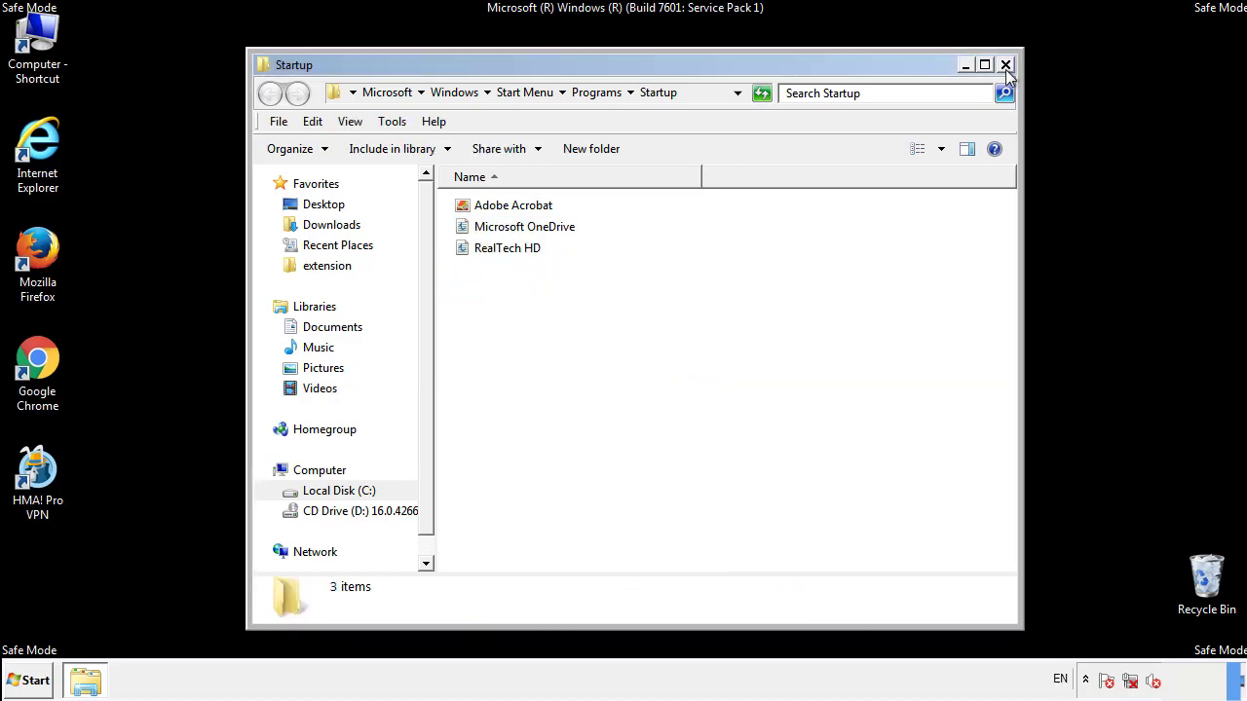
left_click(1006, 63)
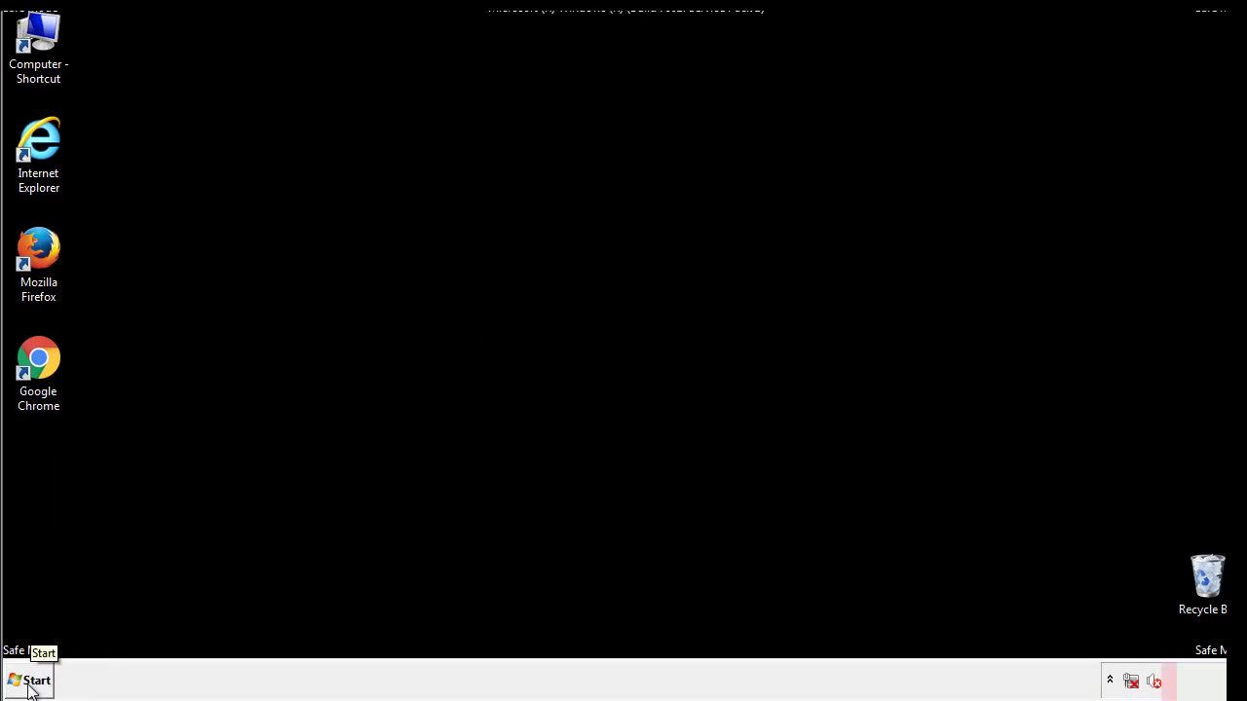
Launch regedit and expand HKEY_LOCAL_MACHINE > SOFTWARE > Microsoft.
left_click(32, 682)
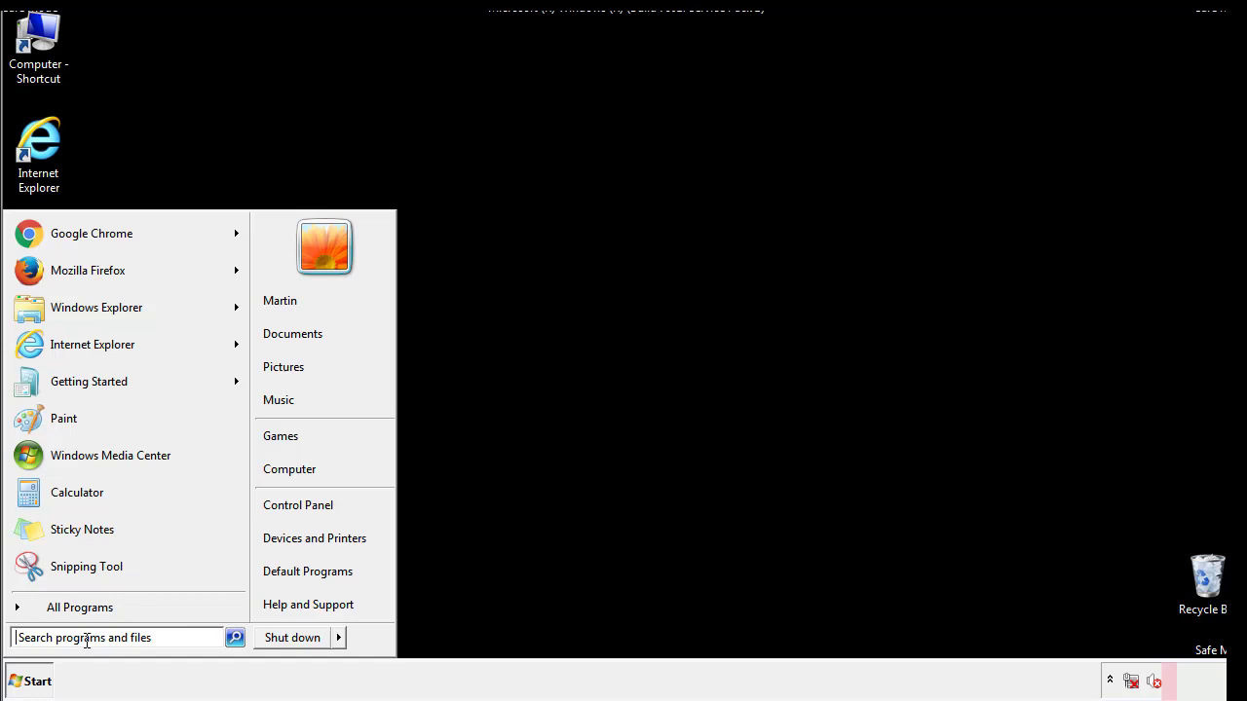
type("reged")
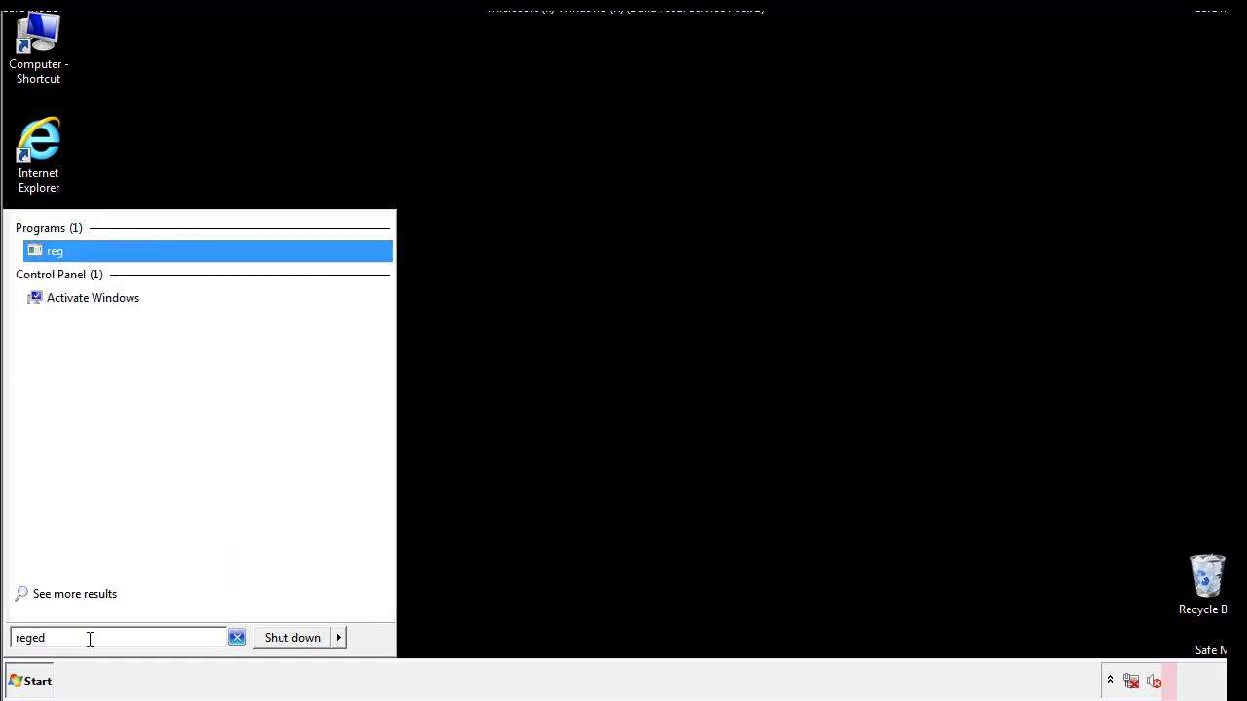
left_click(54, 242)
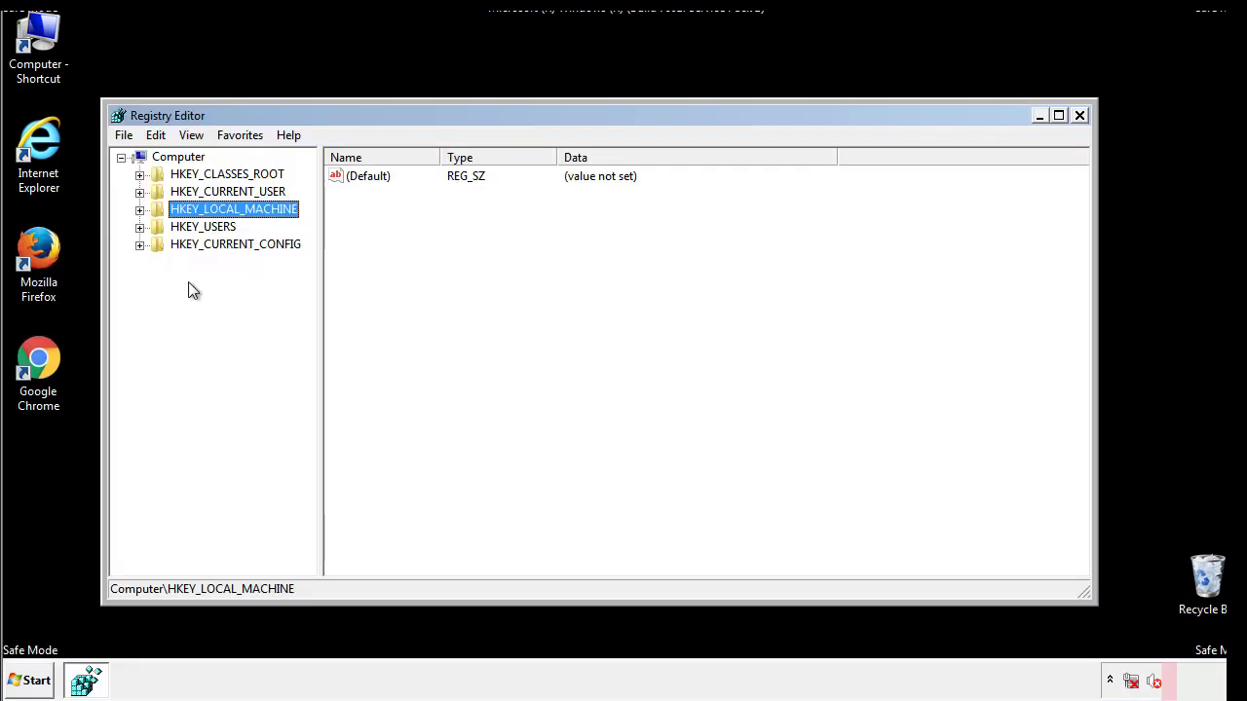
left_click(140, 209)
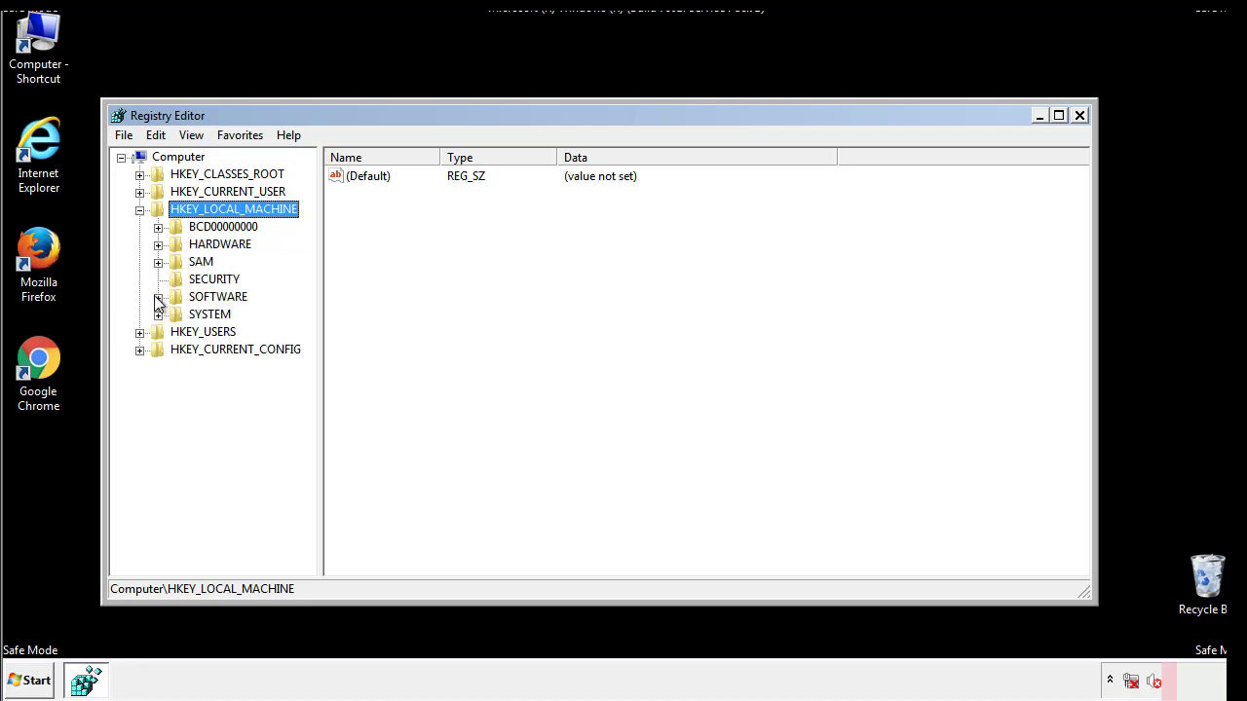
left_click(160, 296)
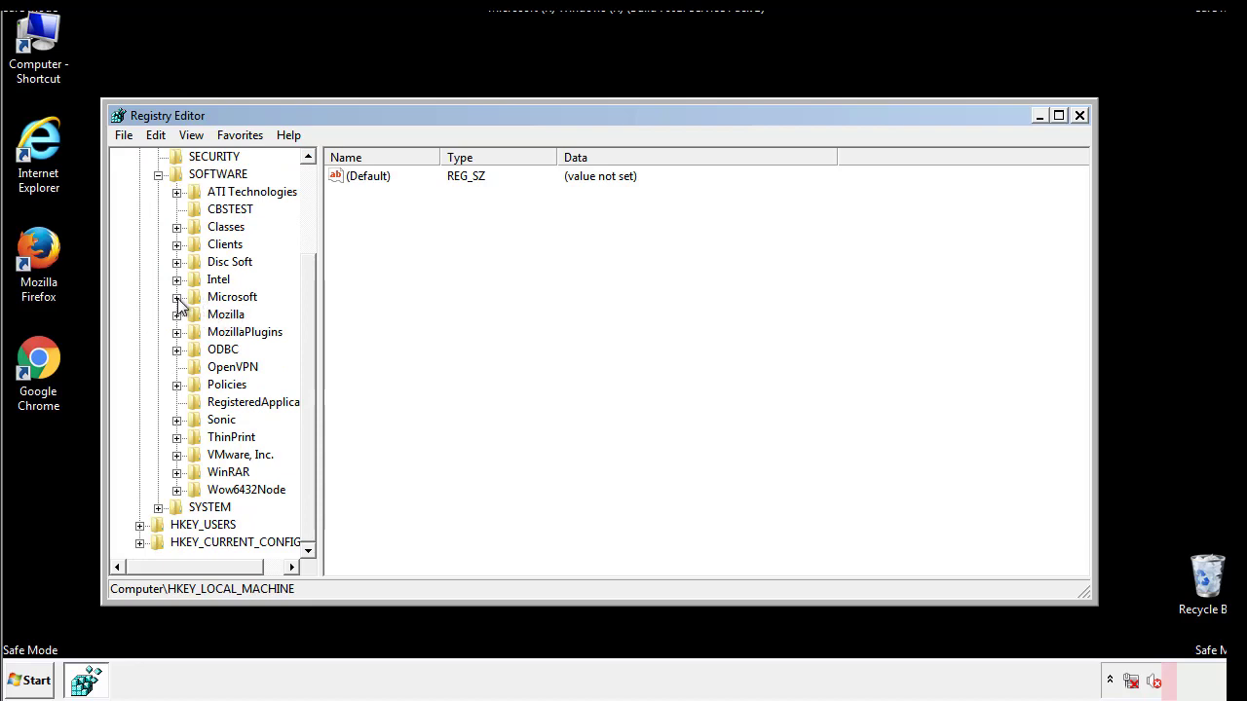
left_click(177, 296)
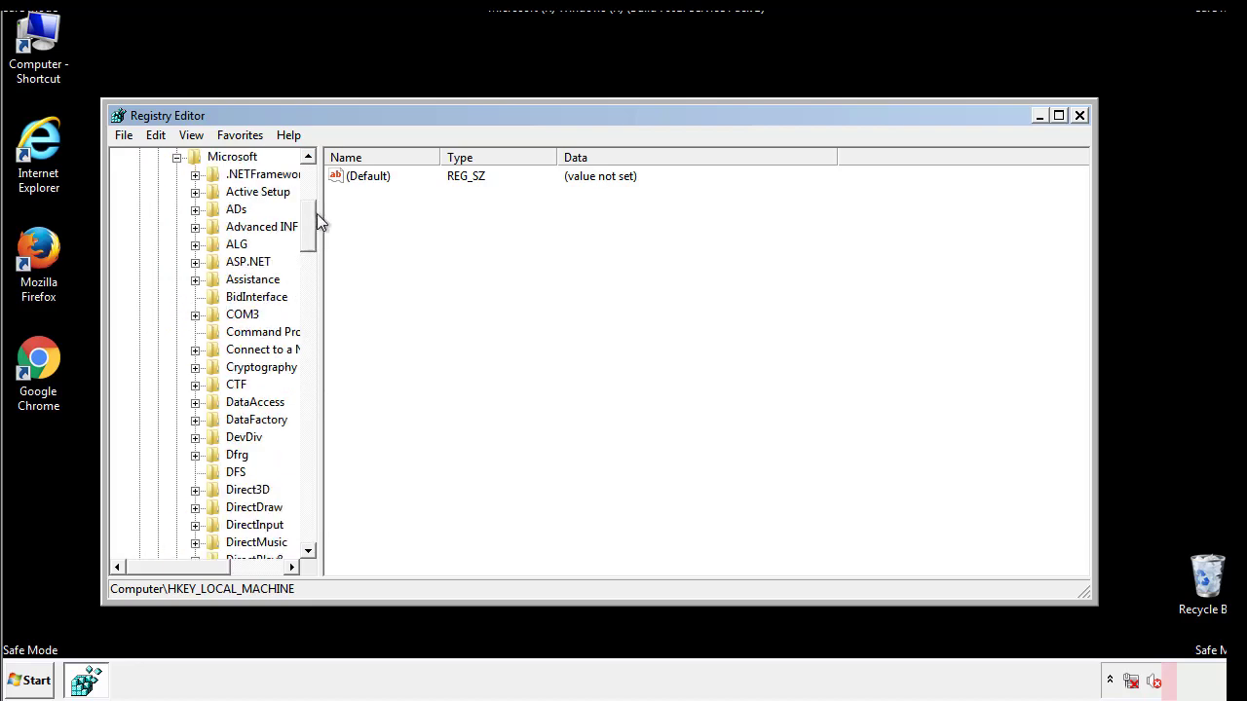
Expand Windows > CurrentVersion and scroll to the Run key.
scroll("down", 3)
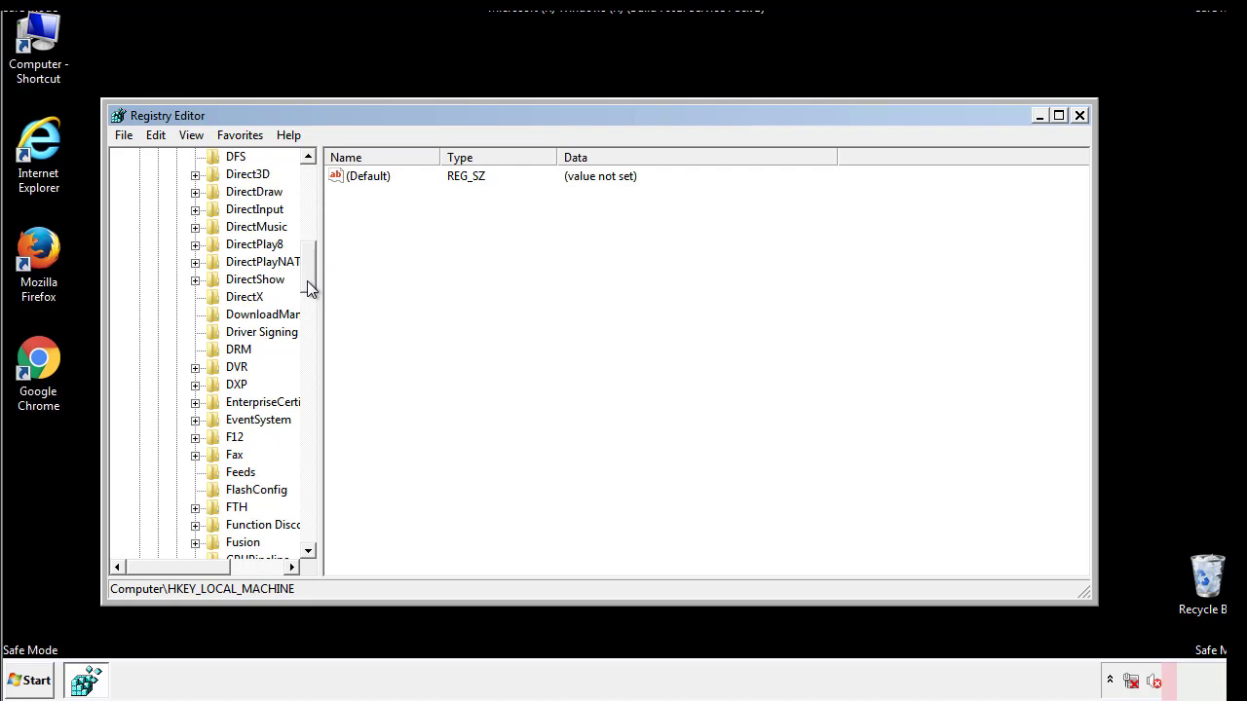
scroll("down", 3)
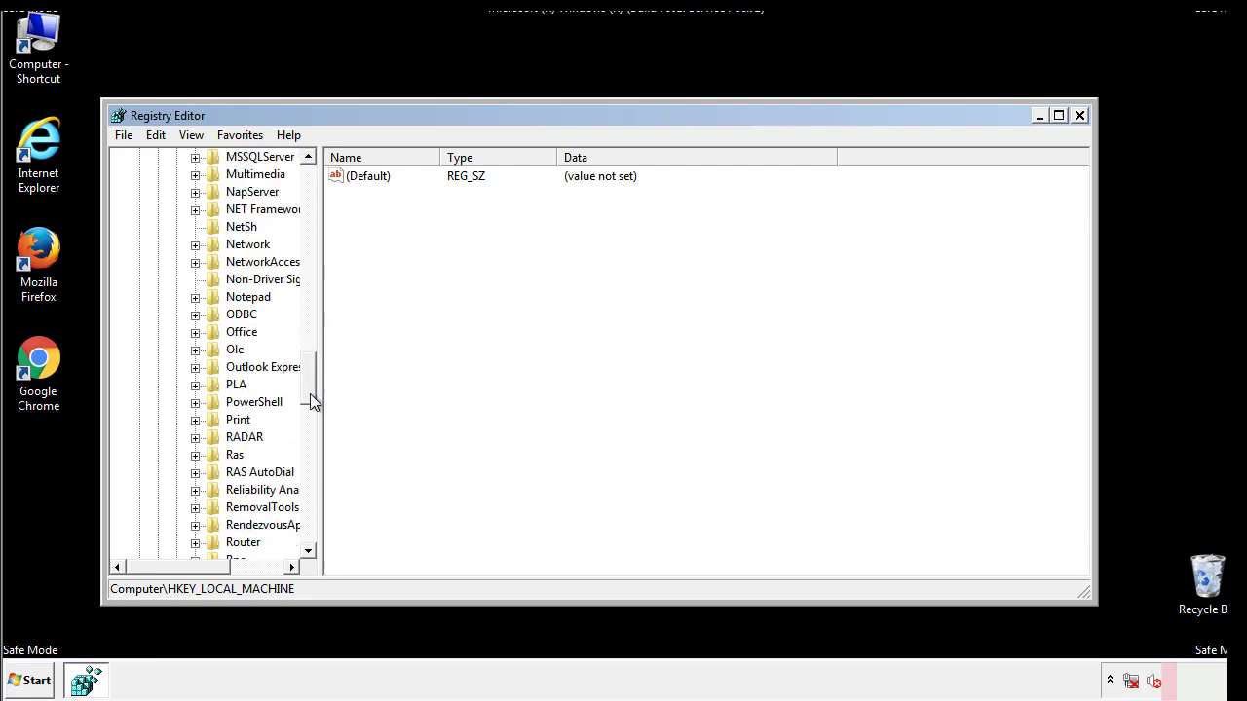
scroll("down", 3)
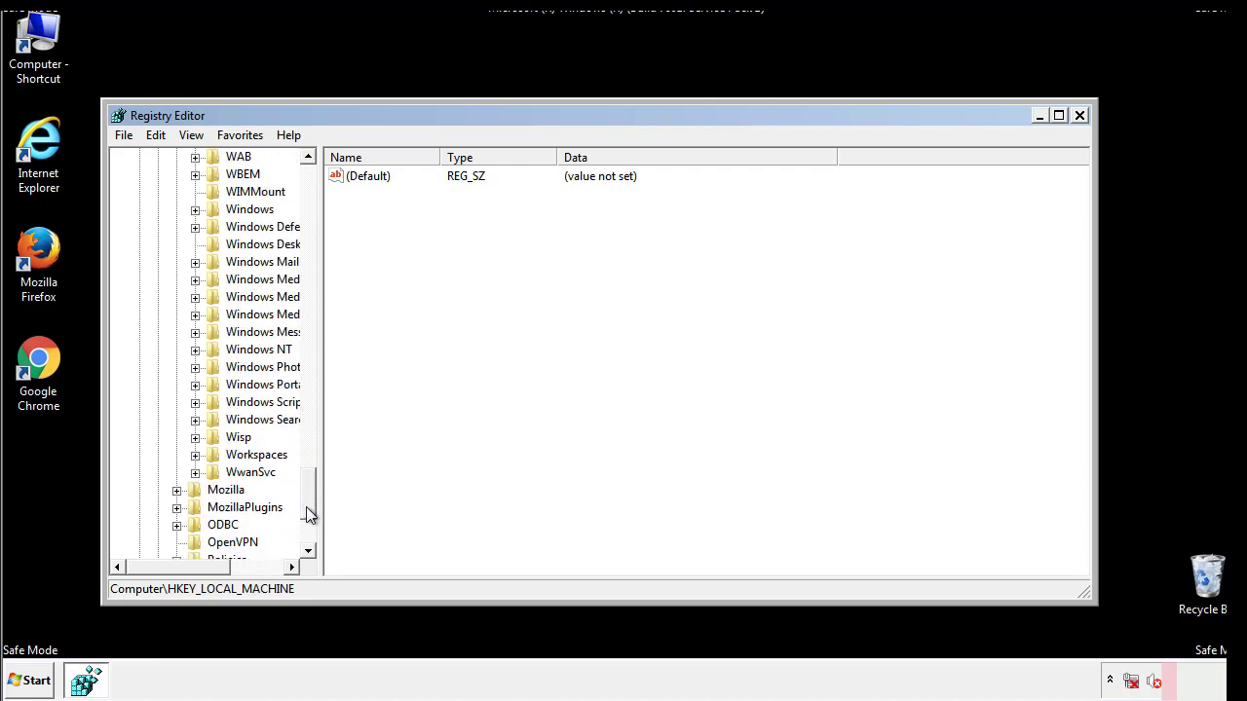
left_click(195, 296)
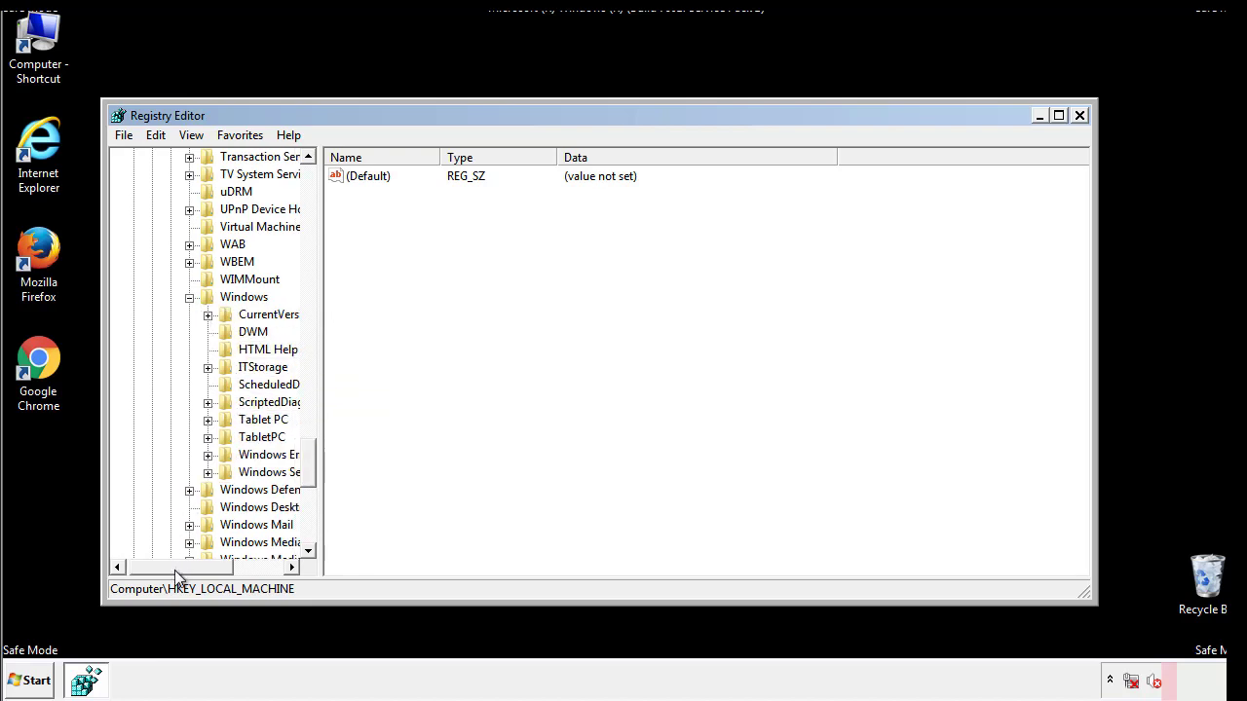
left_click(206, 314)
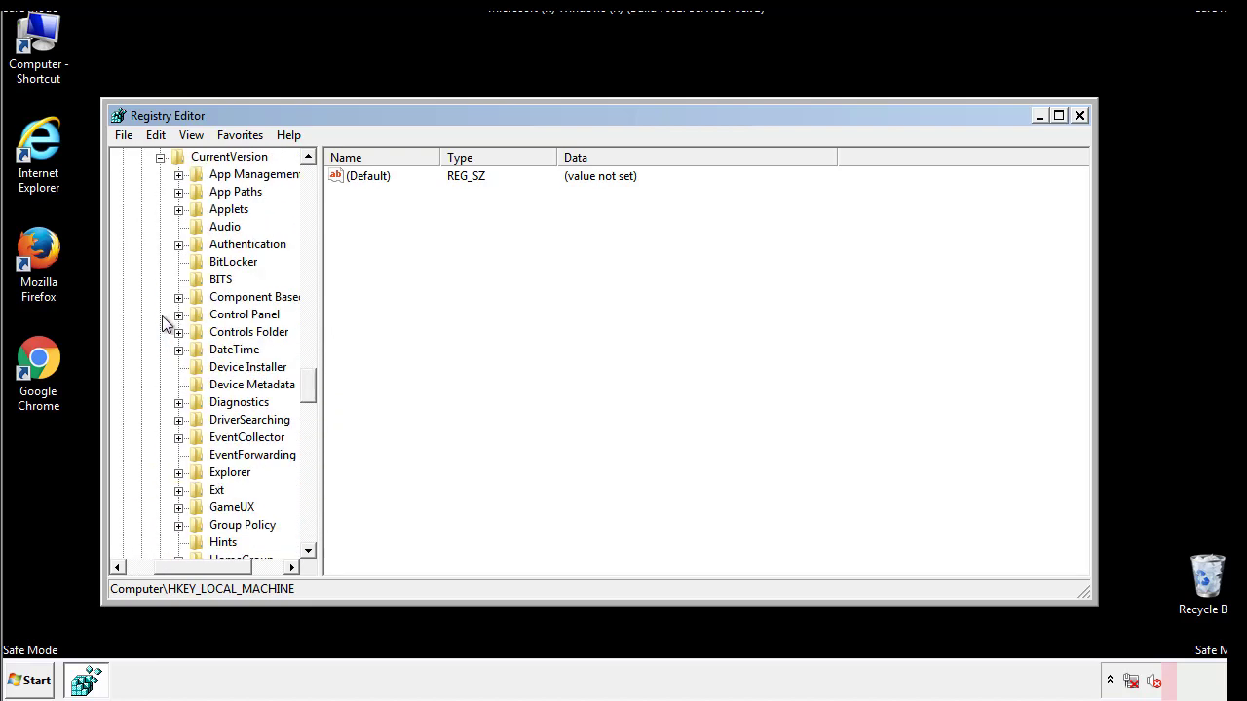
scroll("down", 3)
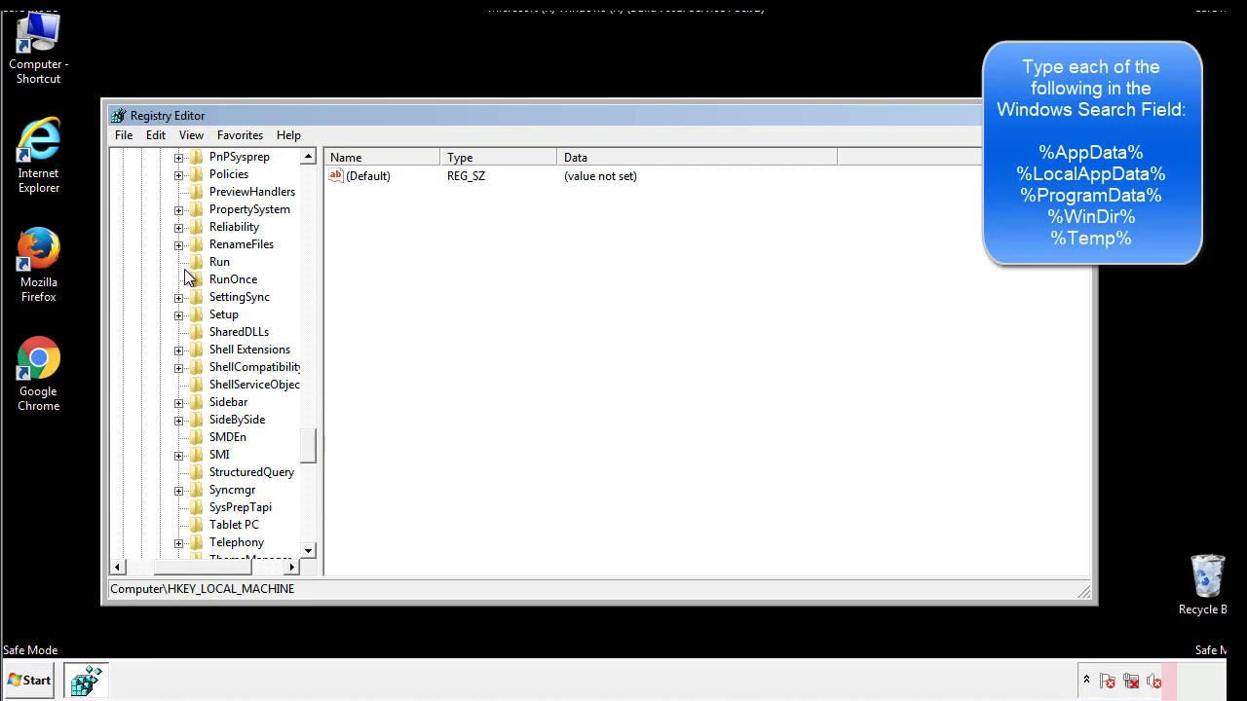
Delete the tappi.loc value from the HKLM Run key, leaving Default and VMware User Process.
left_click(218, 261)
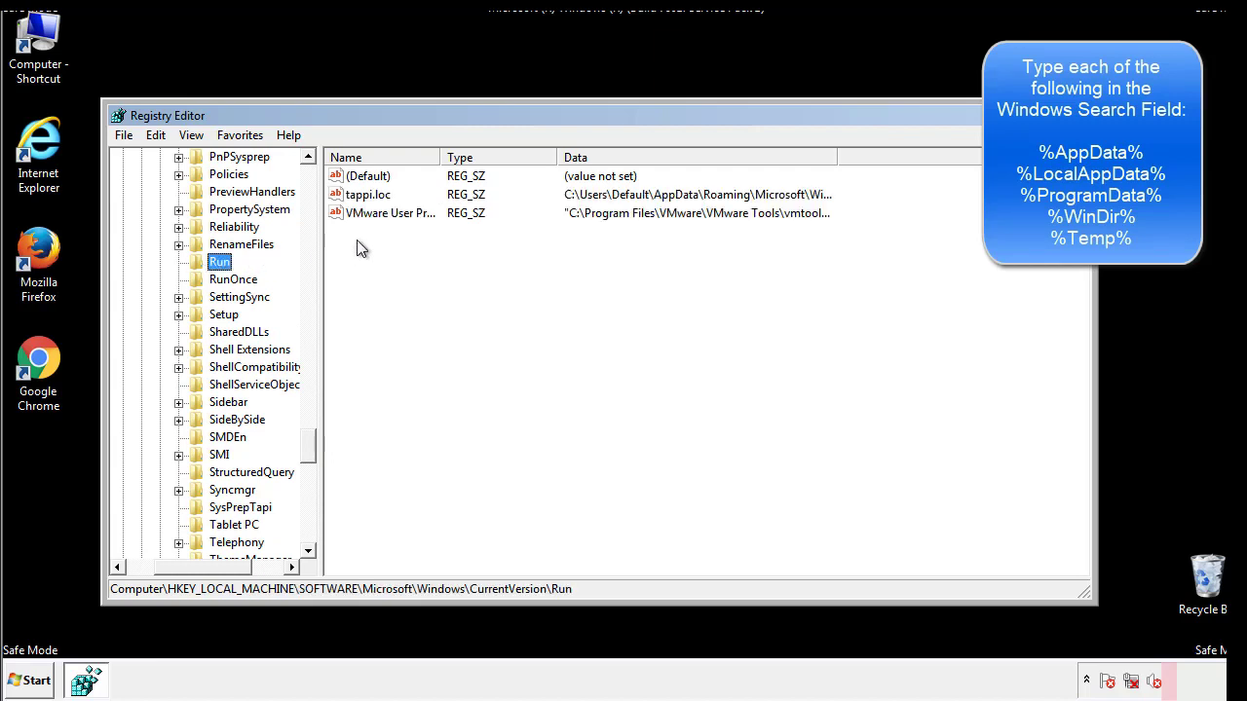
mouse_move(803, 214)
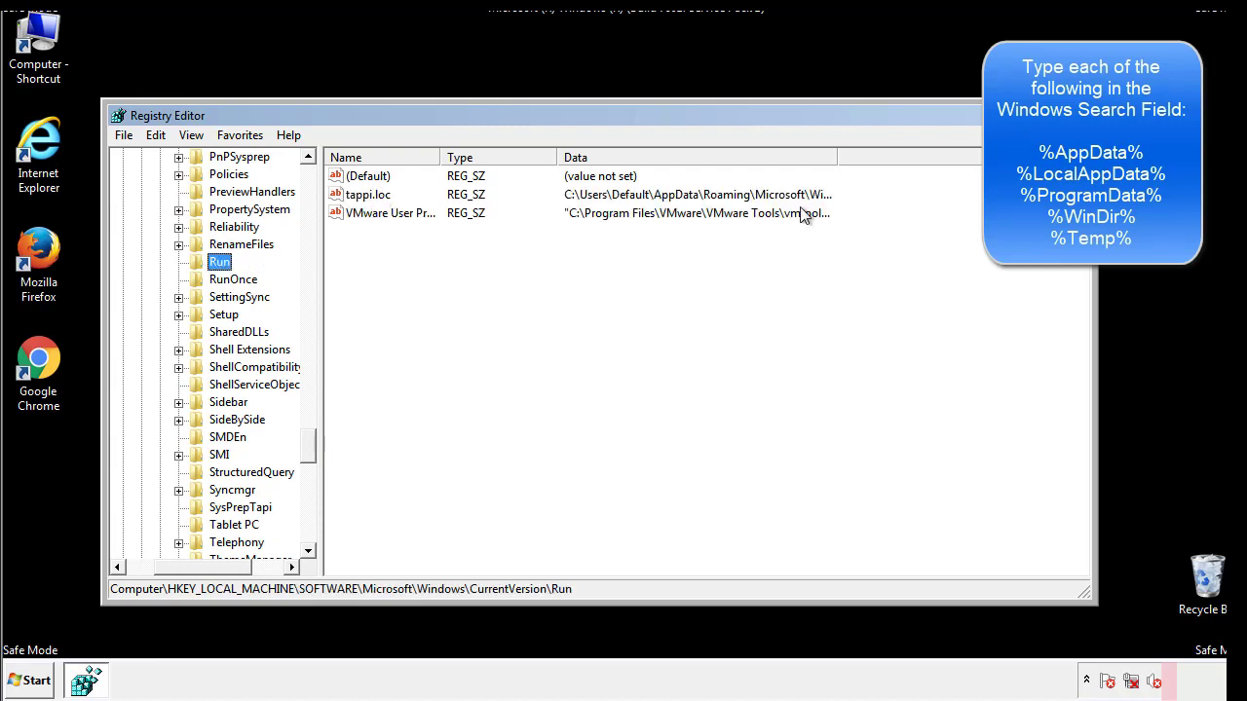
left_click(366, 195)
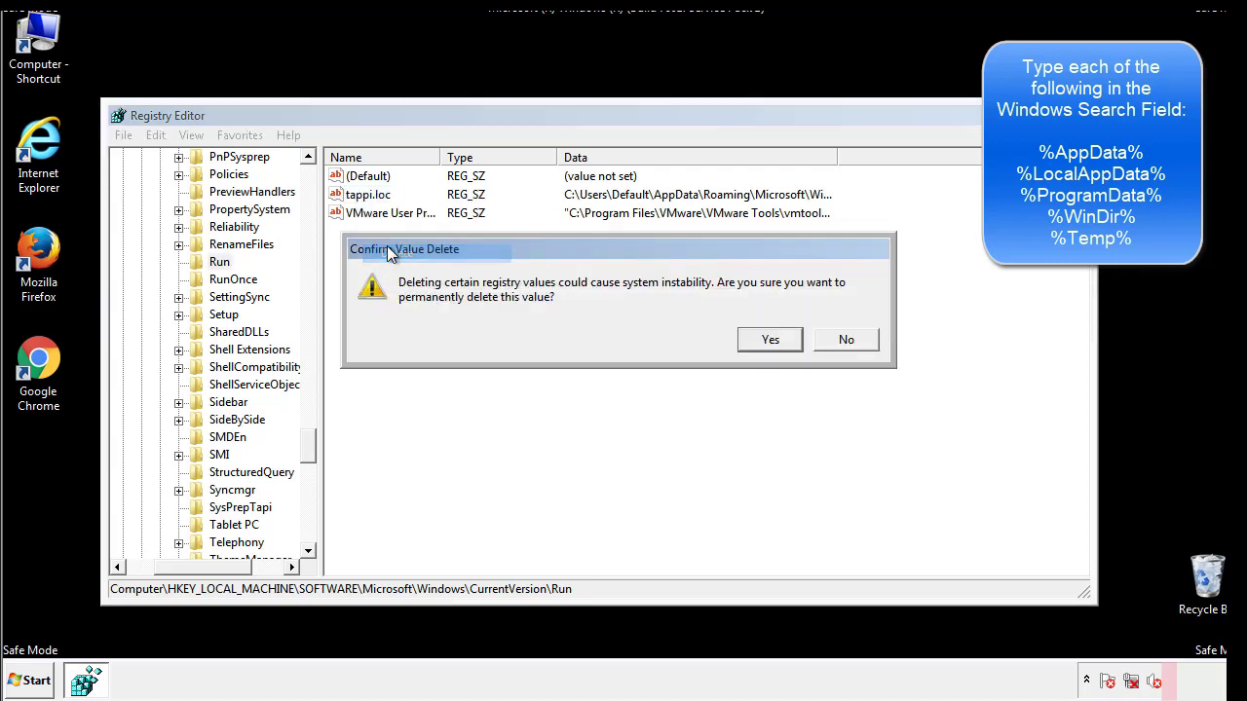
left_click(769, 339)
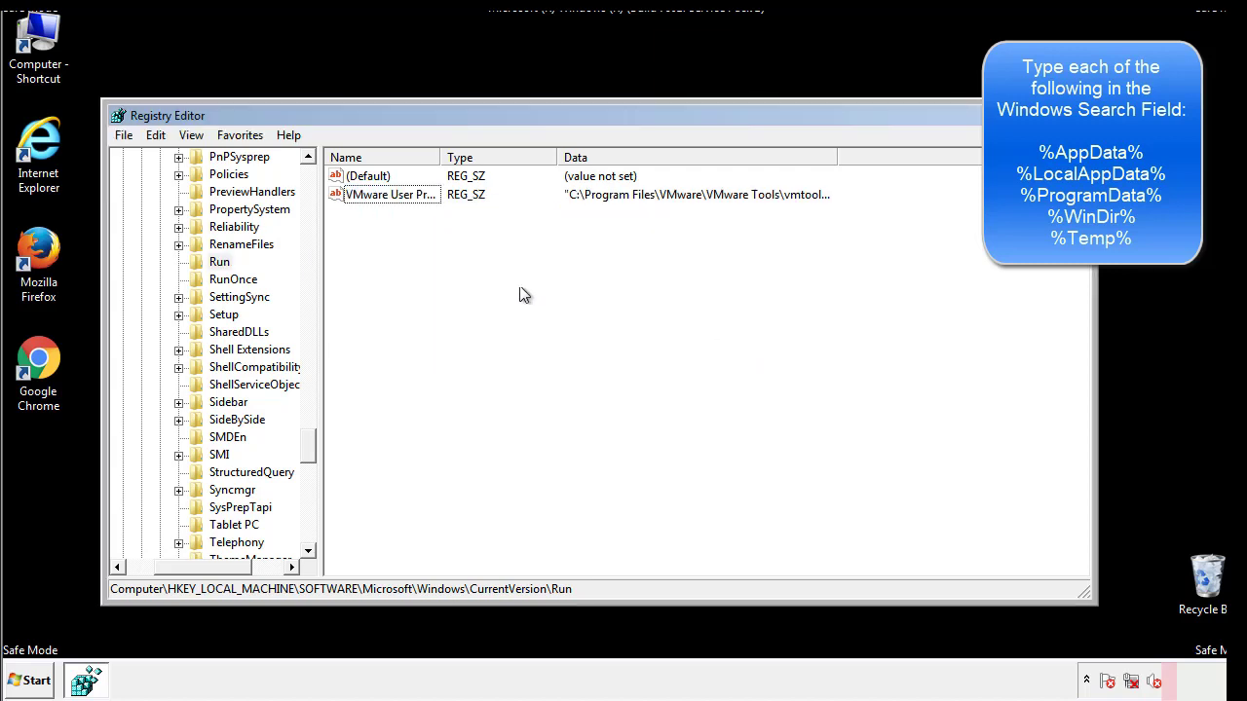
scroll("down", 3)
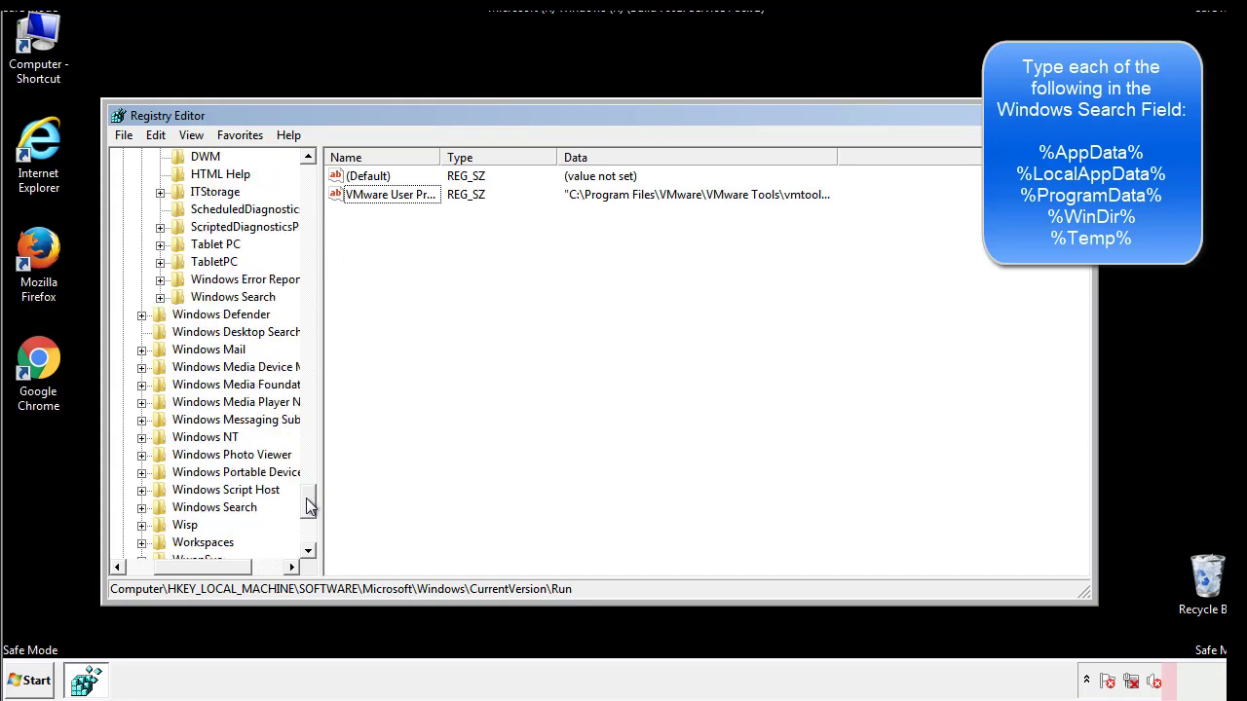
Review HKCU's CurrentVersion\Run entries (Default, DAEMON Tools Lite), then return to the HKCU Windows key.
scroll("down", 3)
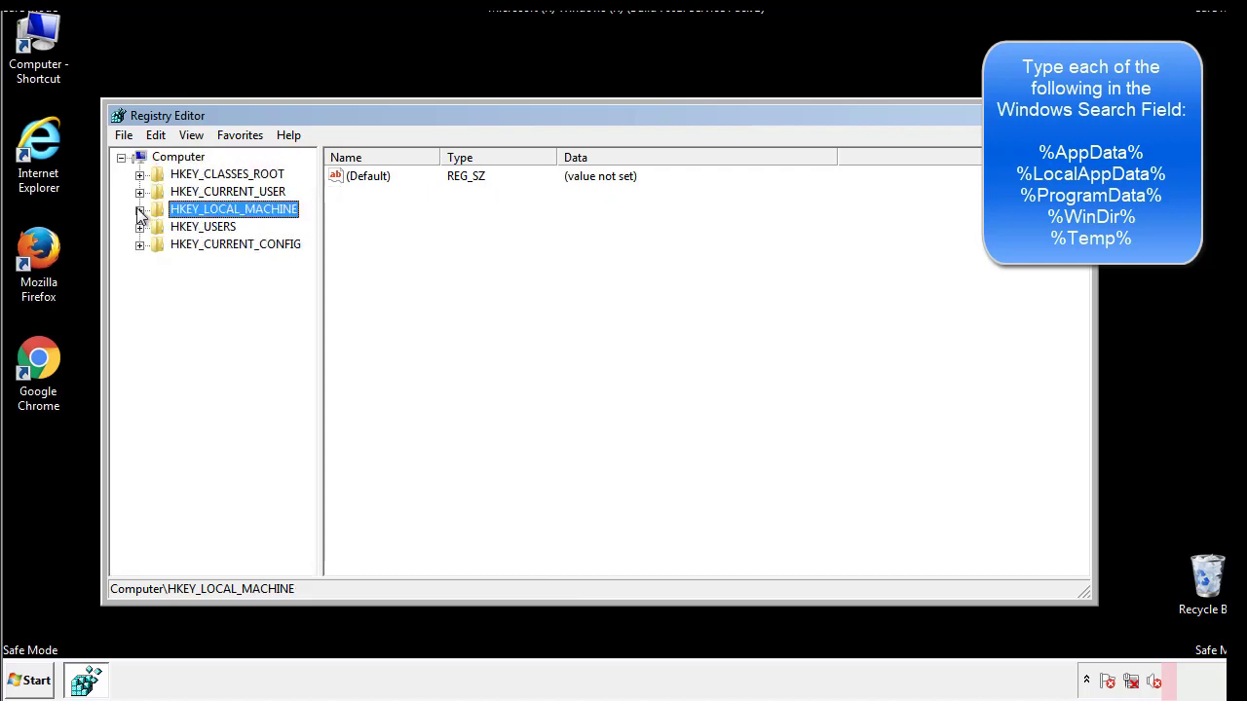
left_click(142, 191)
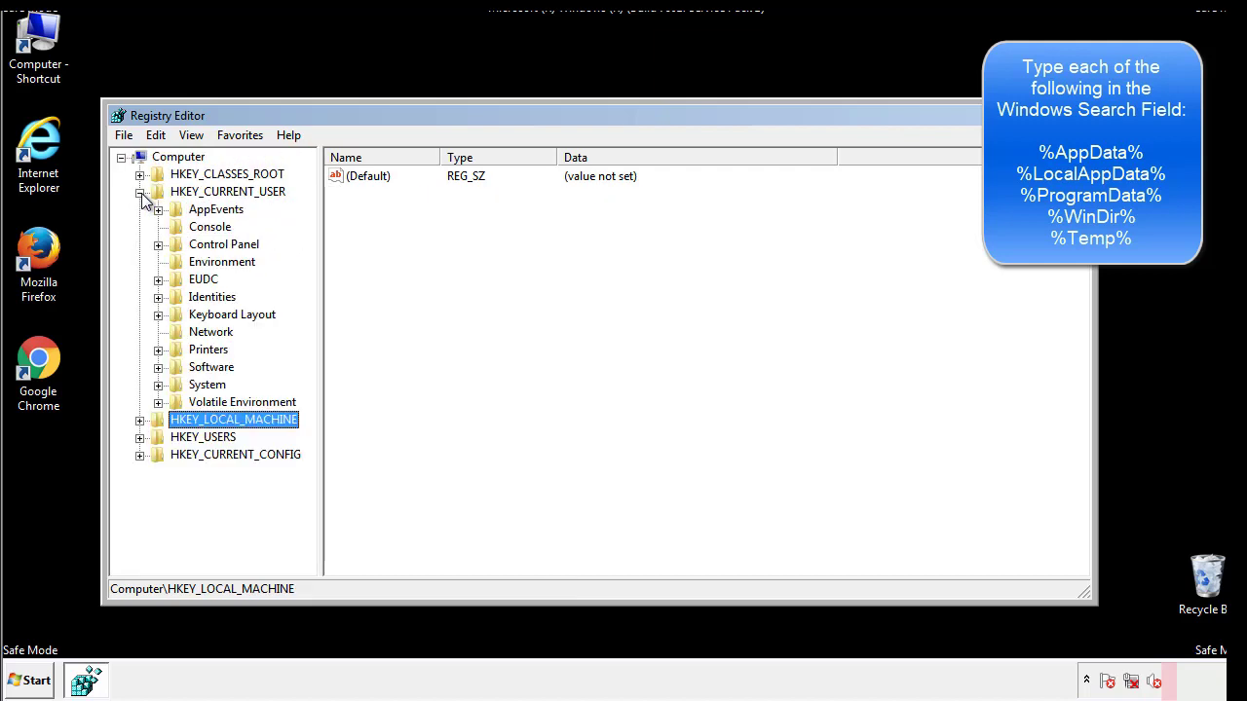
mouse_move(163, 312)
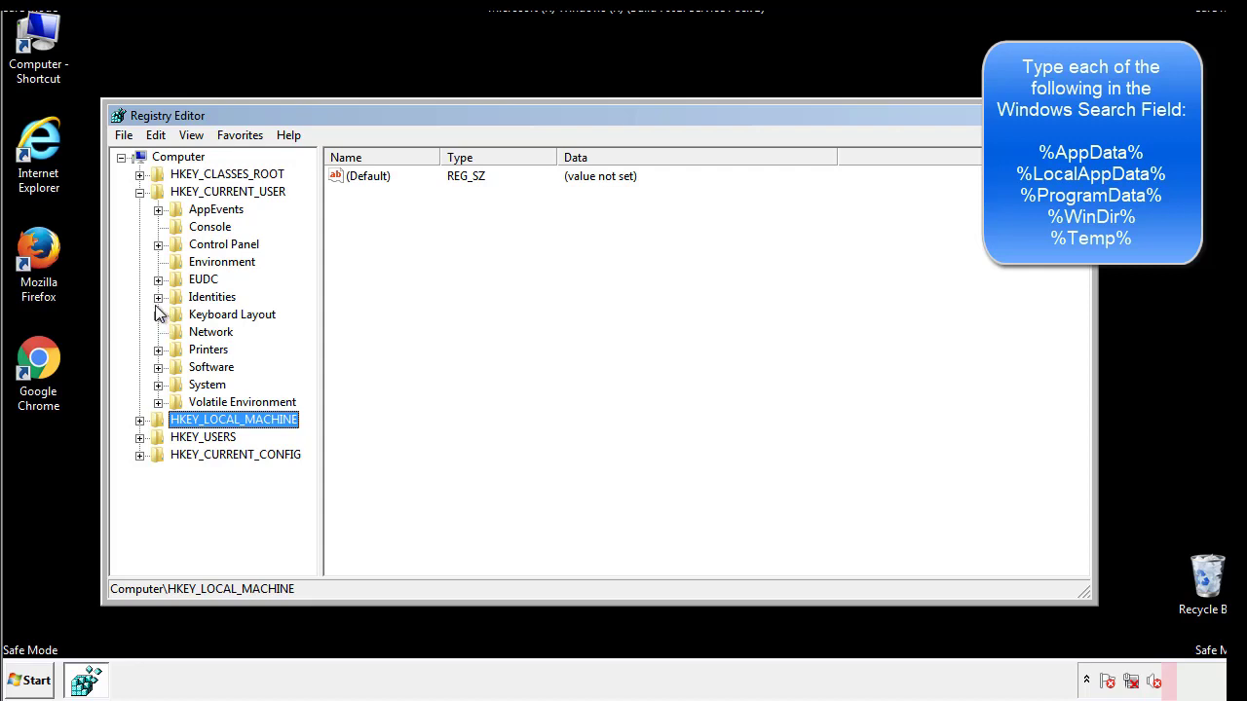
mouse_move(162, 327)
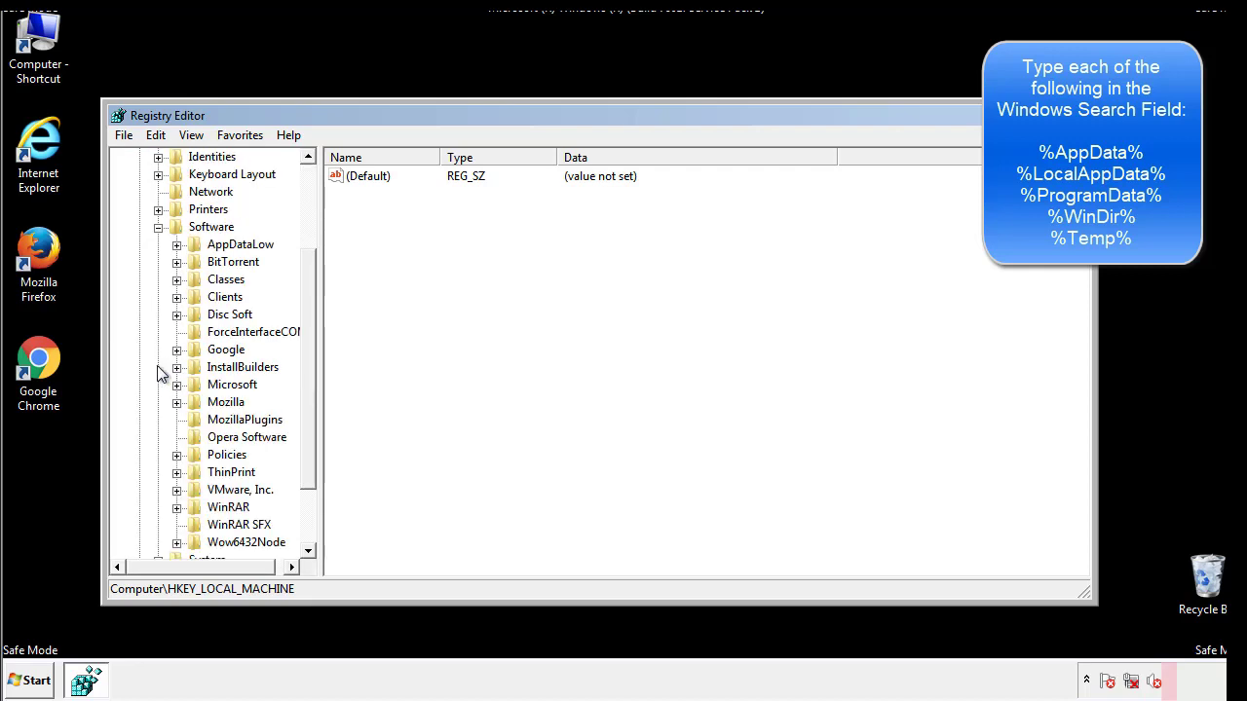
scroll("down", 3)
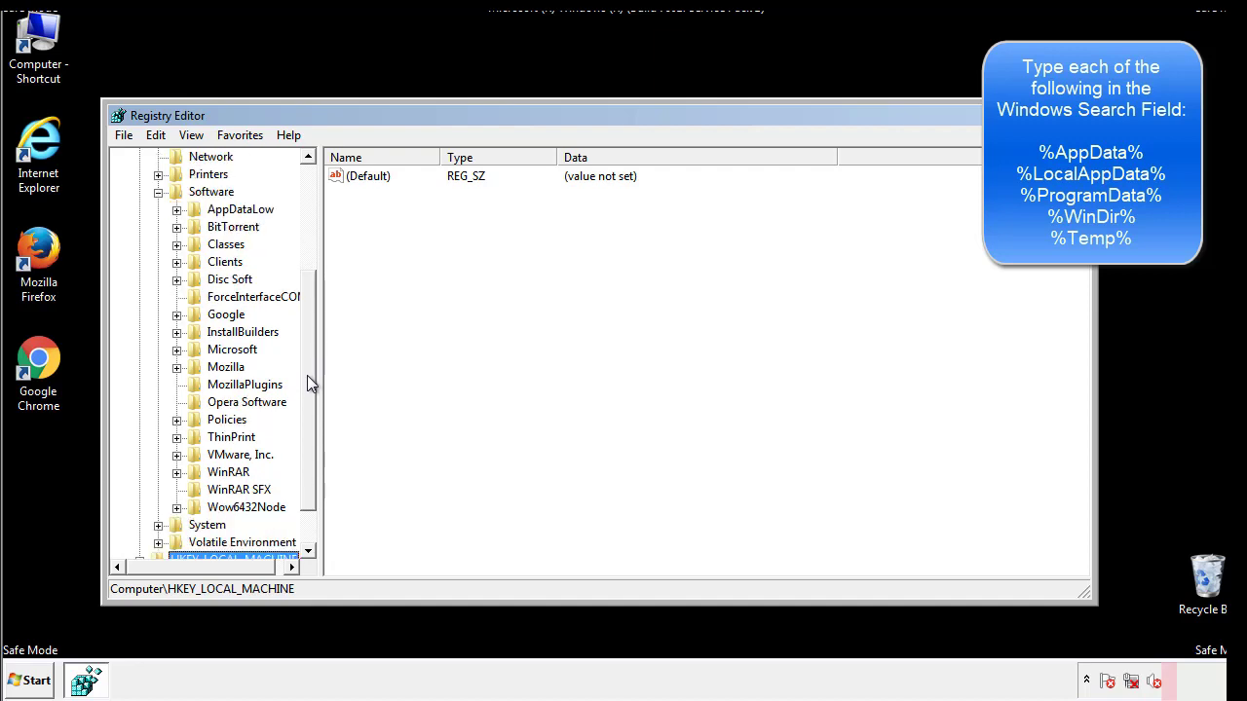
mouse_move(195, 393)
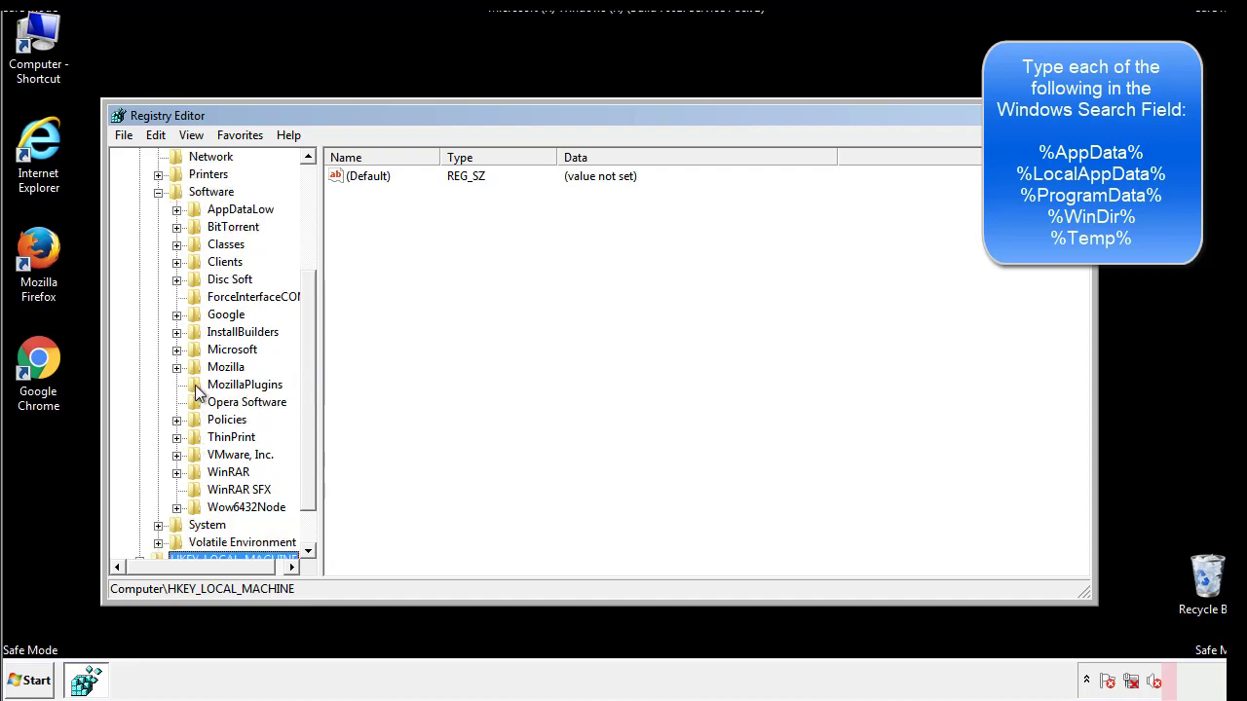
mouse_move(191, 263)
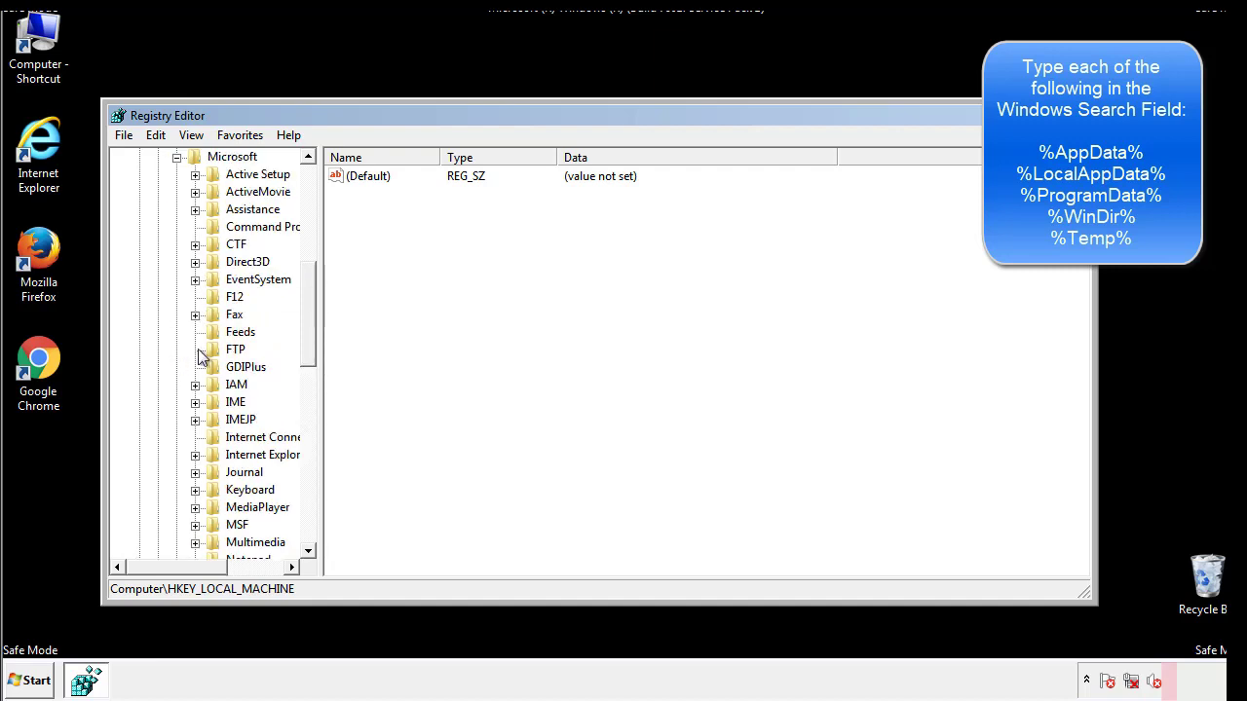
scroll("down", 3)
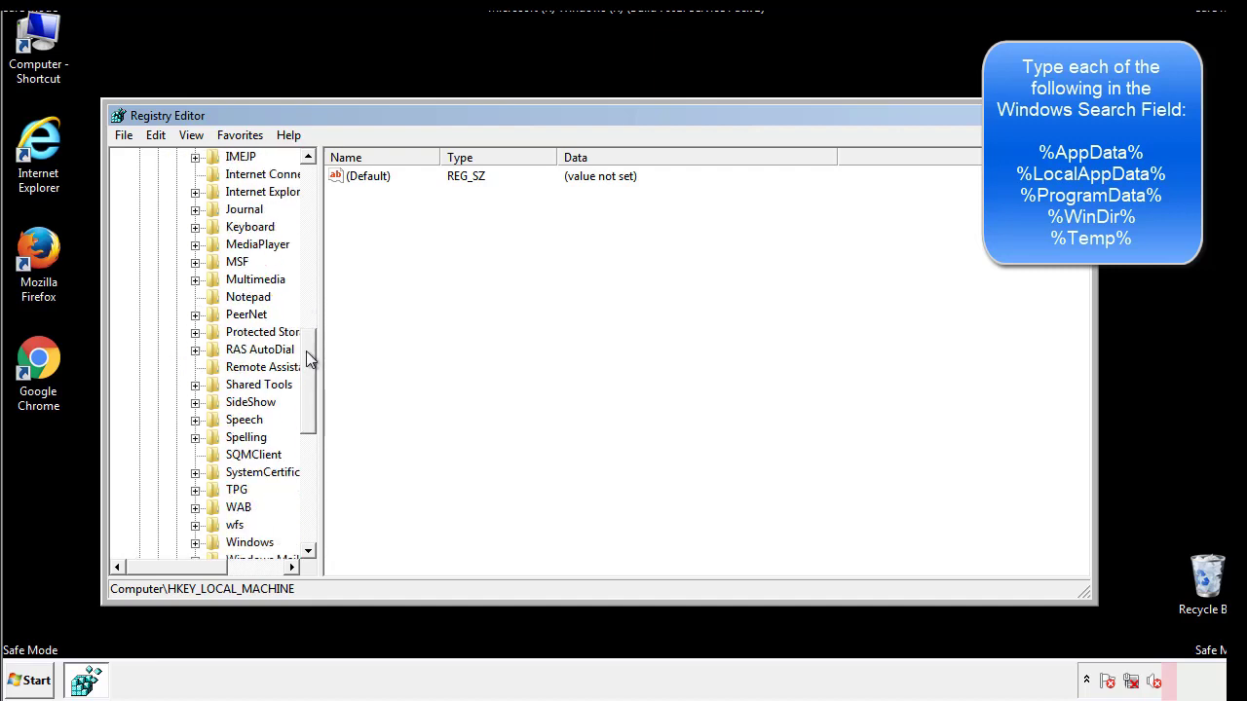
scroll("down", 3)
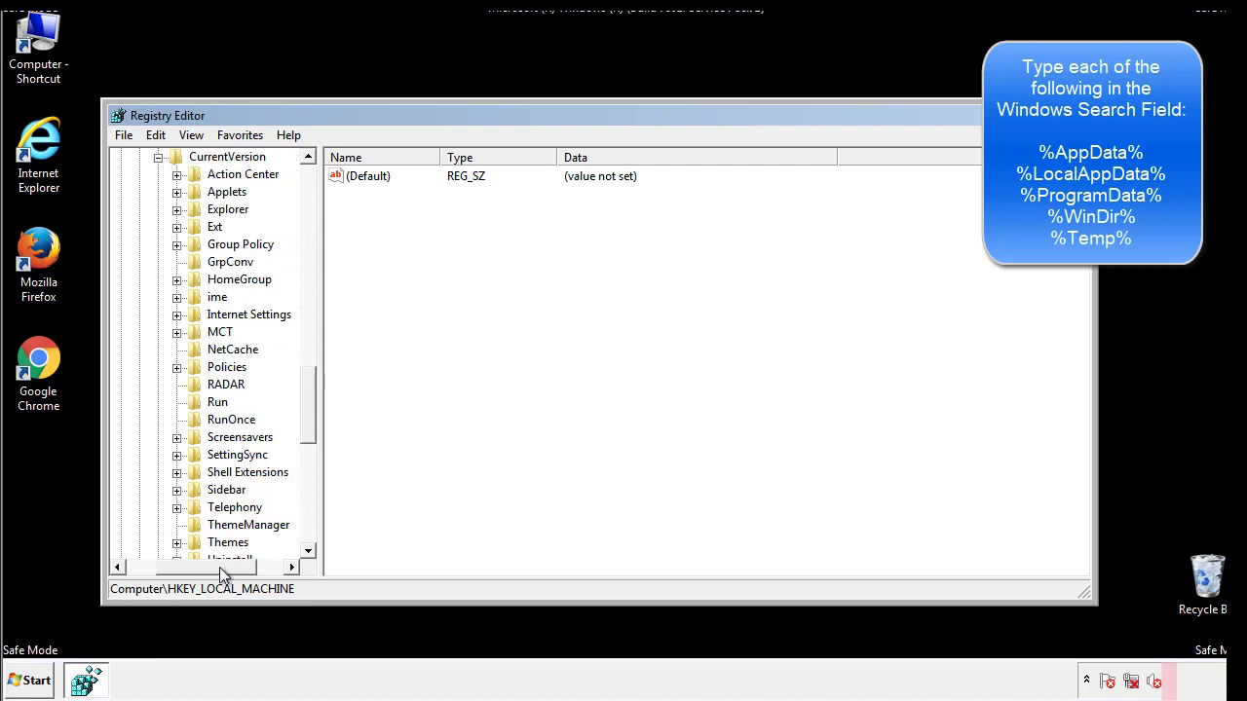
left_click(218, 402)
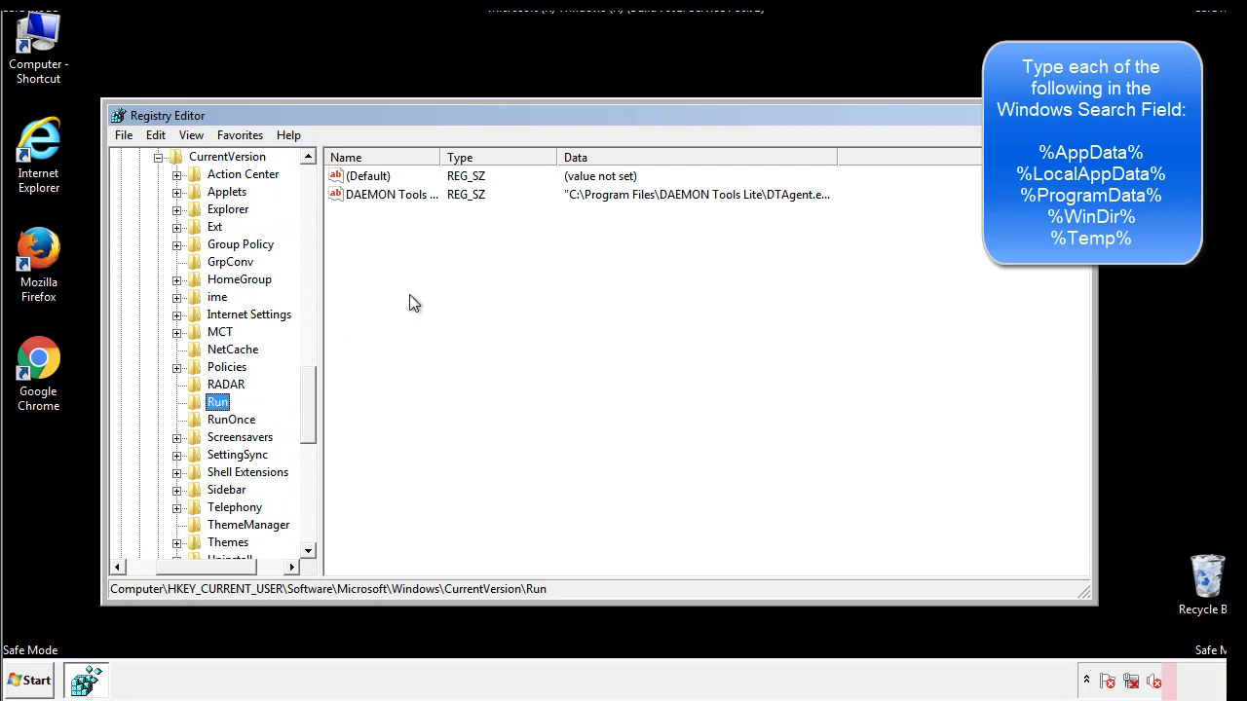
mouse_move(405, 214)
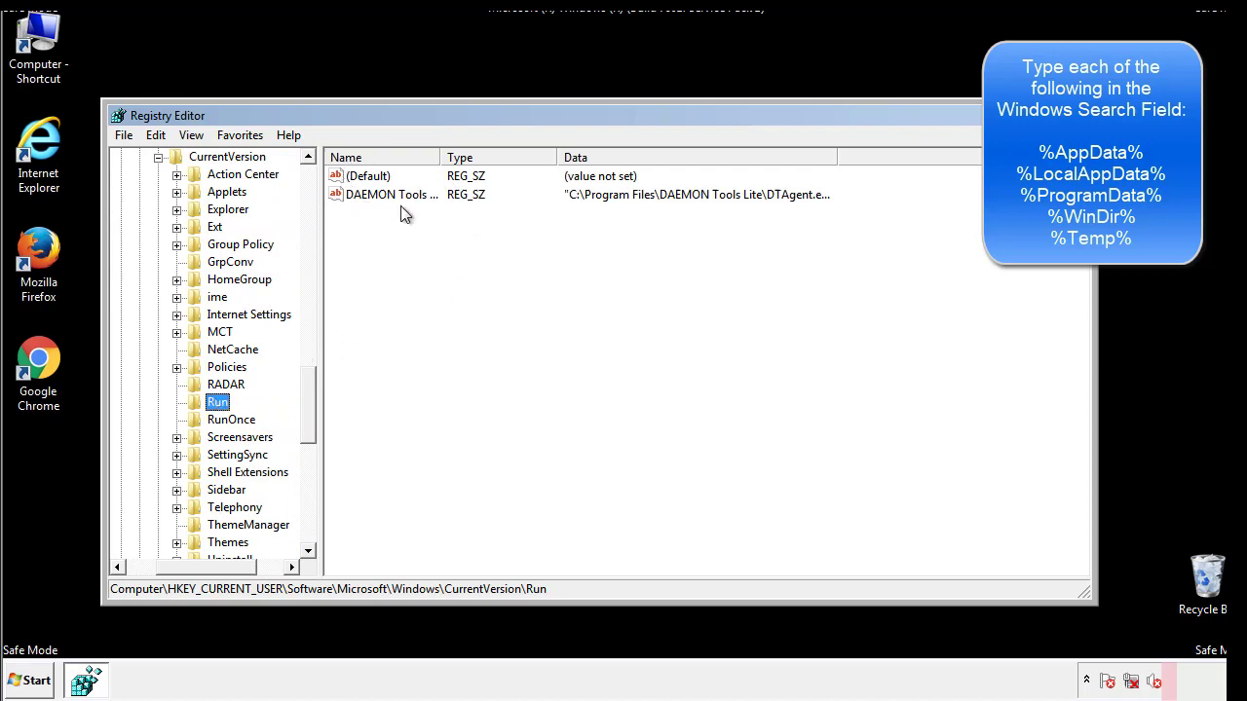
mouse_move(534, 230)
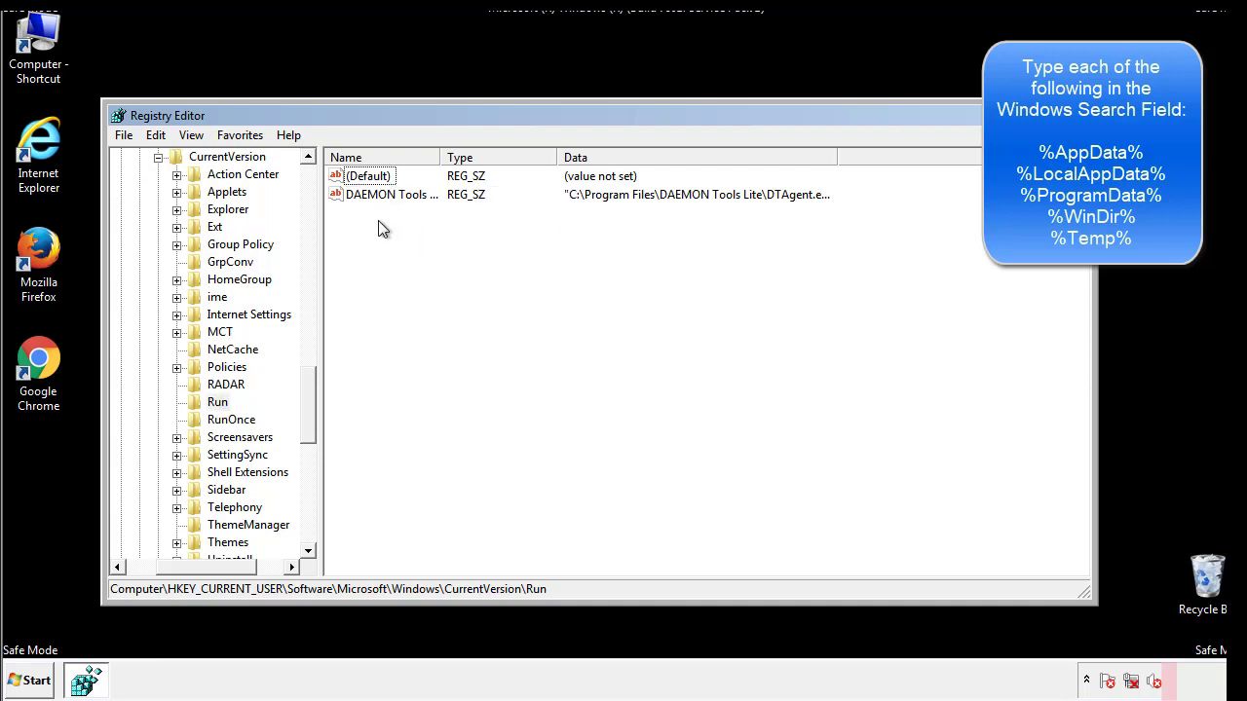
mouse_move(452, 230)
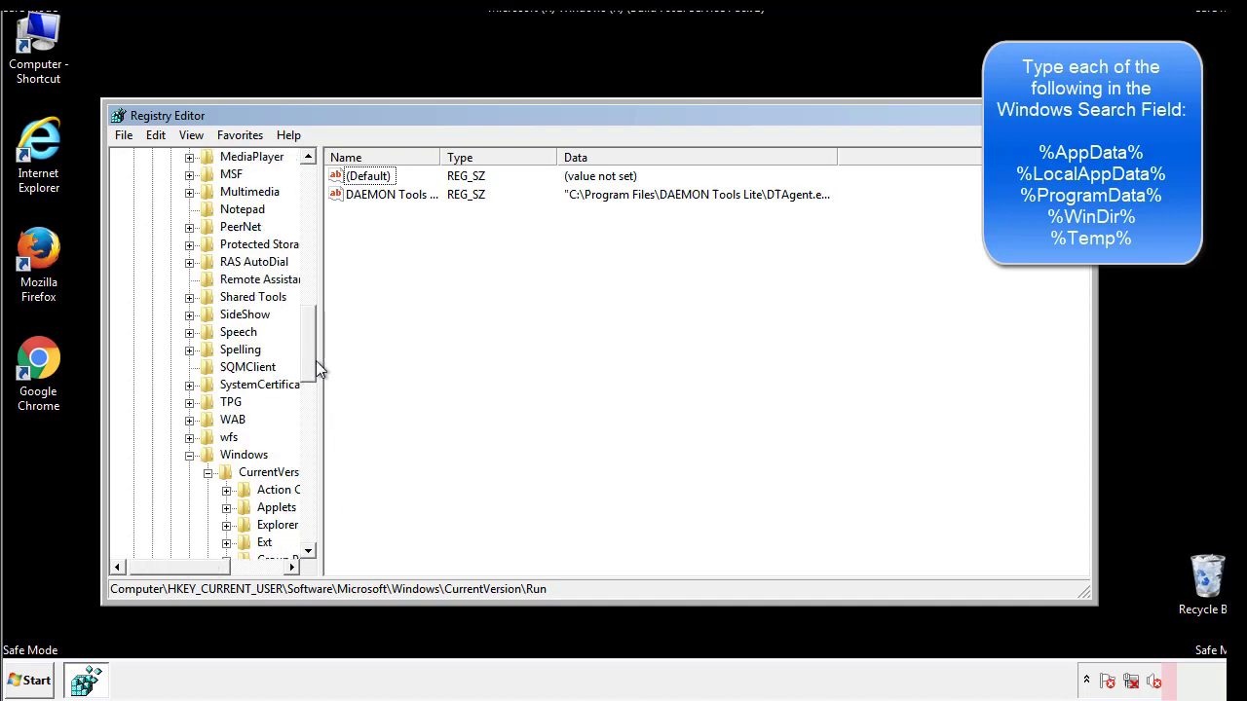
left_click(243, 454)
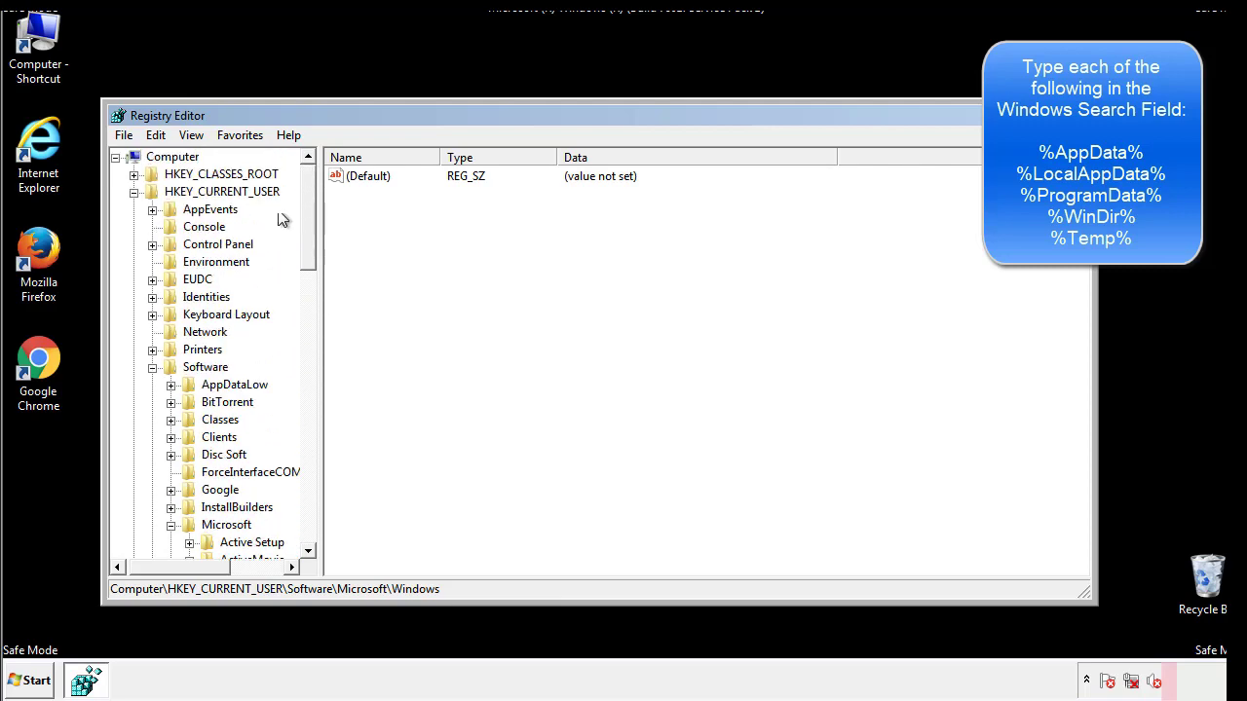
Find %temp% in the registry, landing on the VolumeCaches Temporary Files key.
left_click(156, 135)
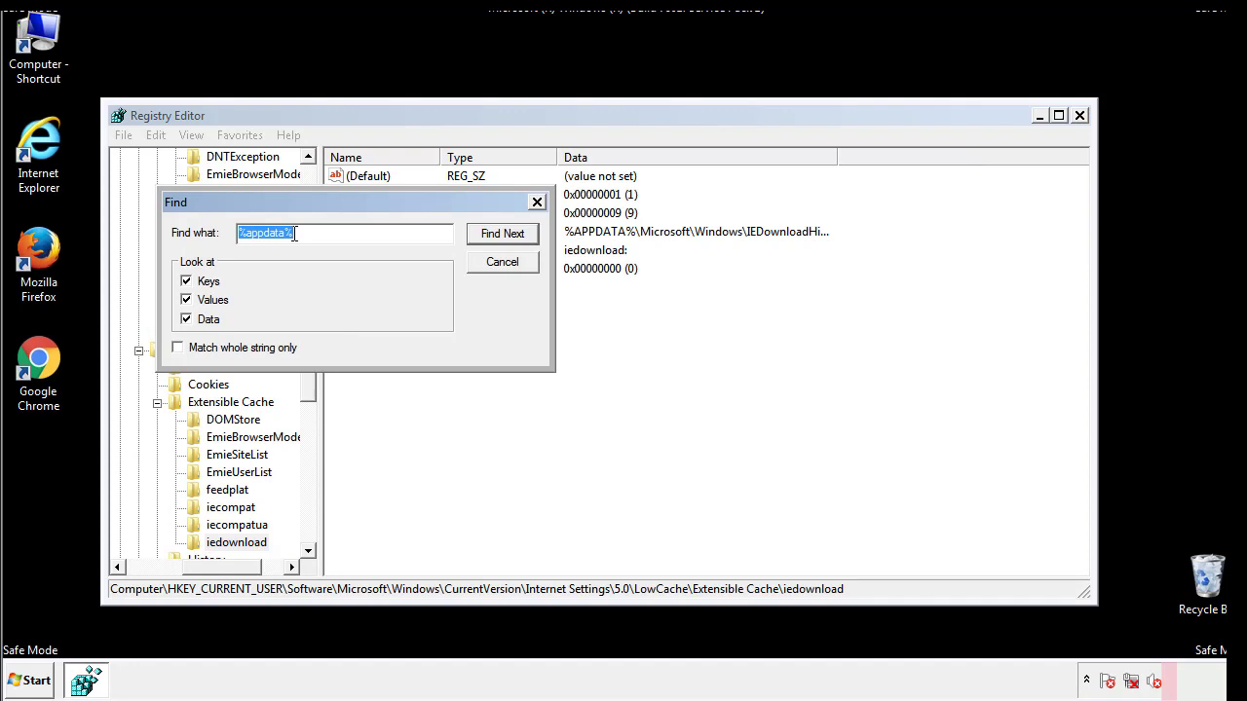
type("%temp%")
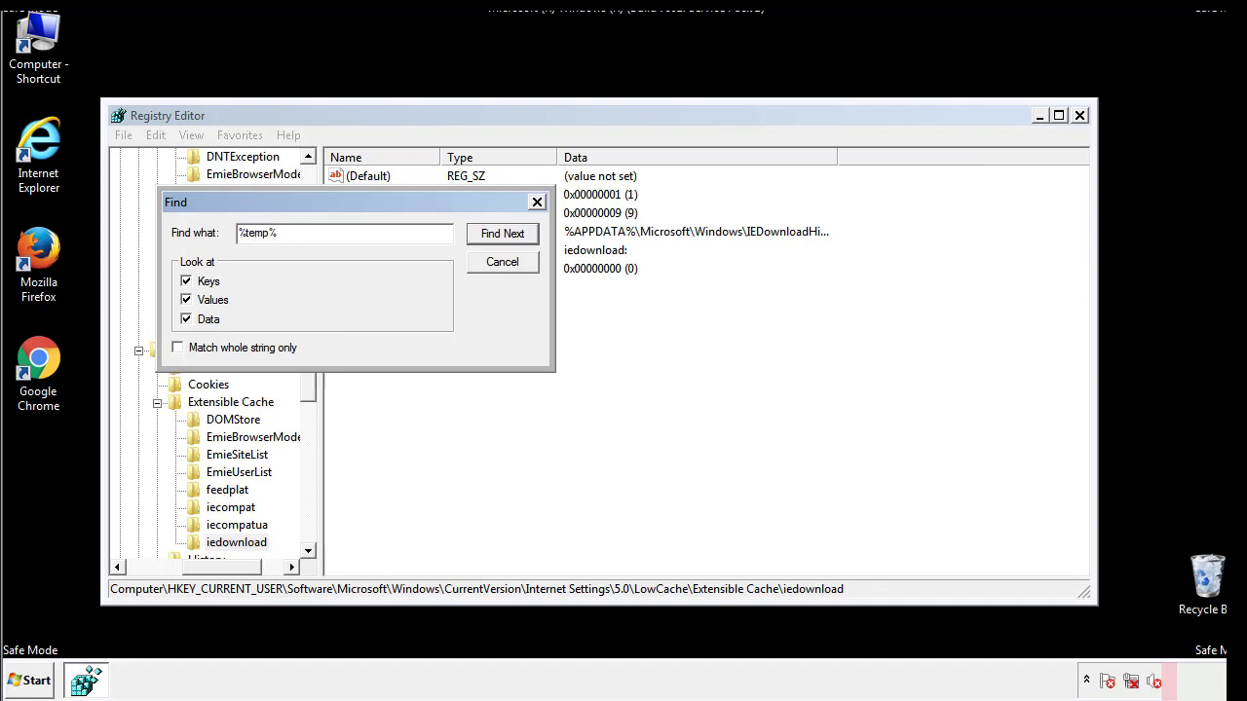
left_click(503, 234)
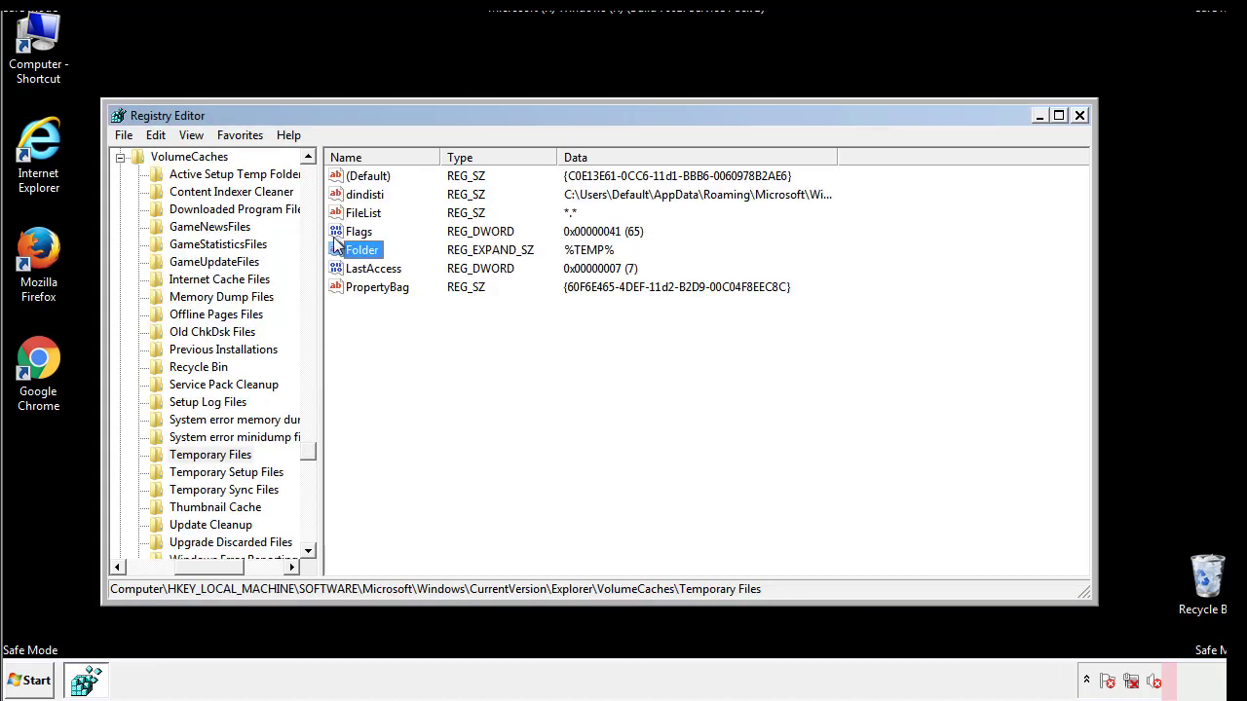
Delete all values in the Temporary Files key, leaving only the empty Default value.
left_click(406, 320)
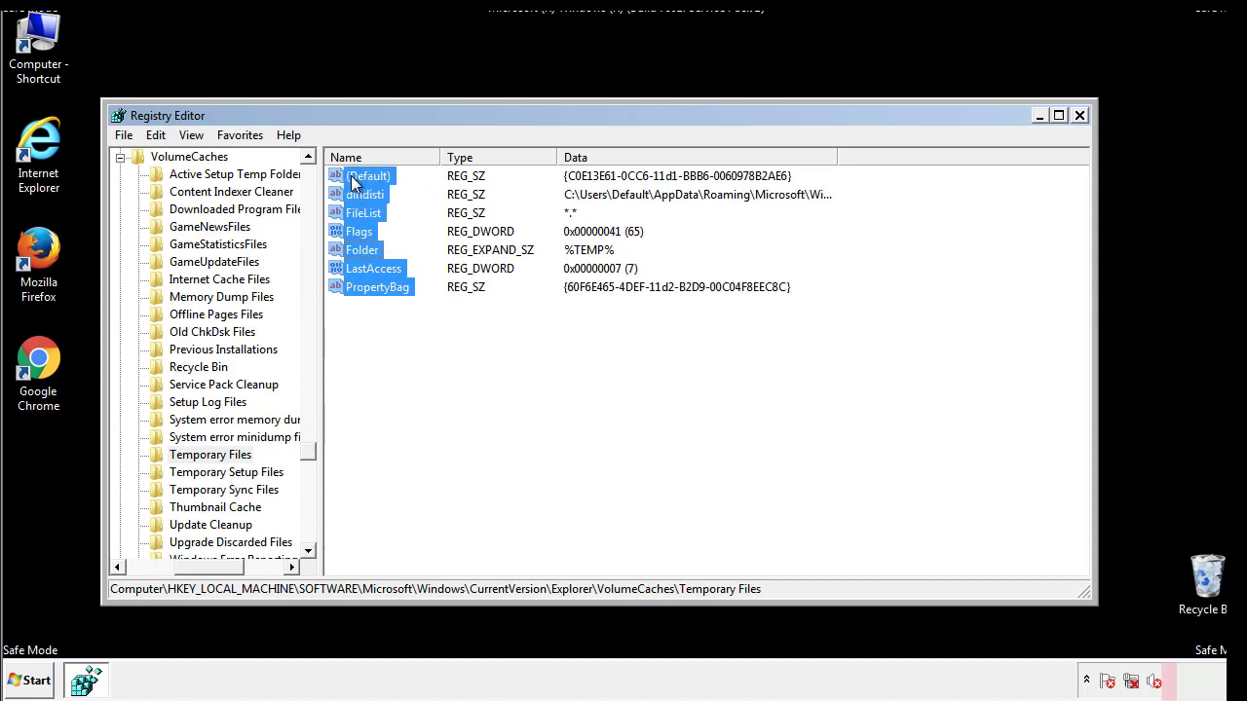
right_click(354, 183)
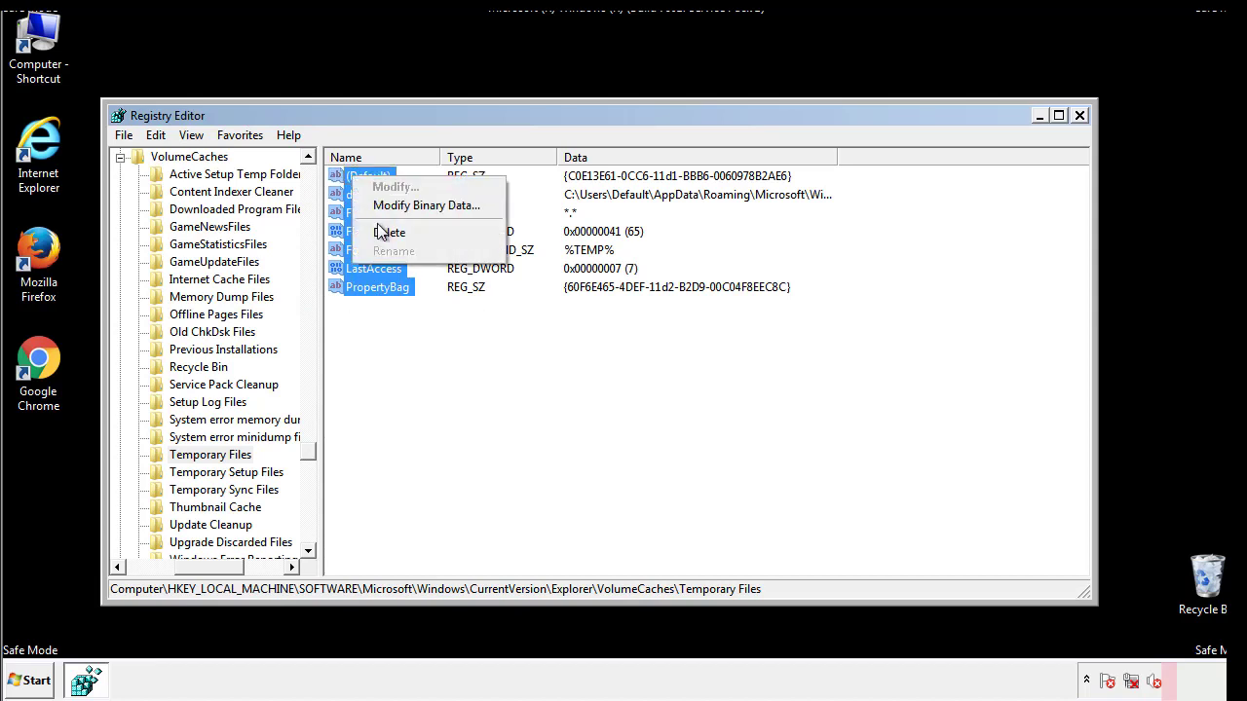
left_click(390, 232)
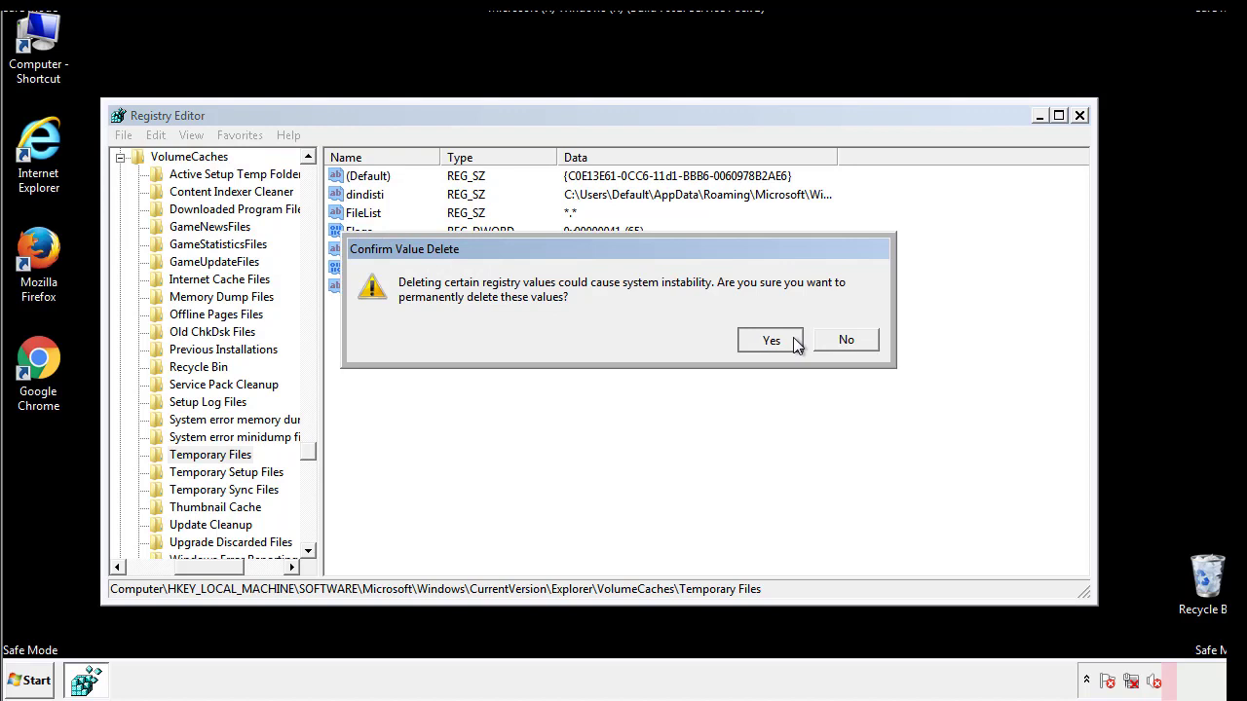
left_click(772, 339)
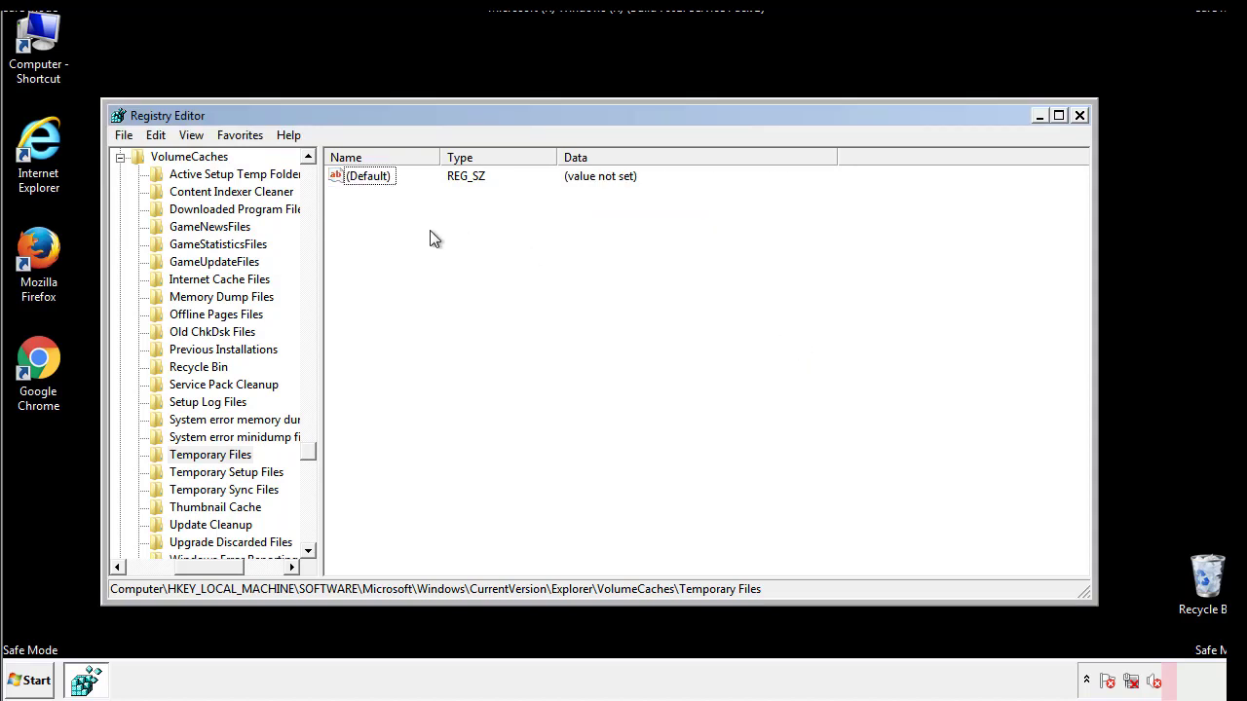
mouse_move(1079, 115)
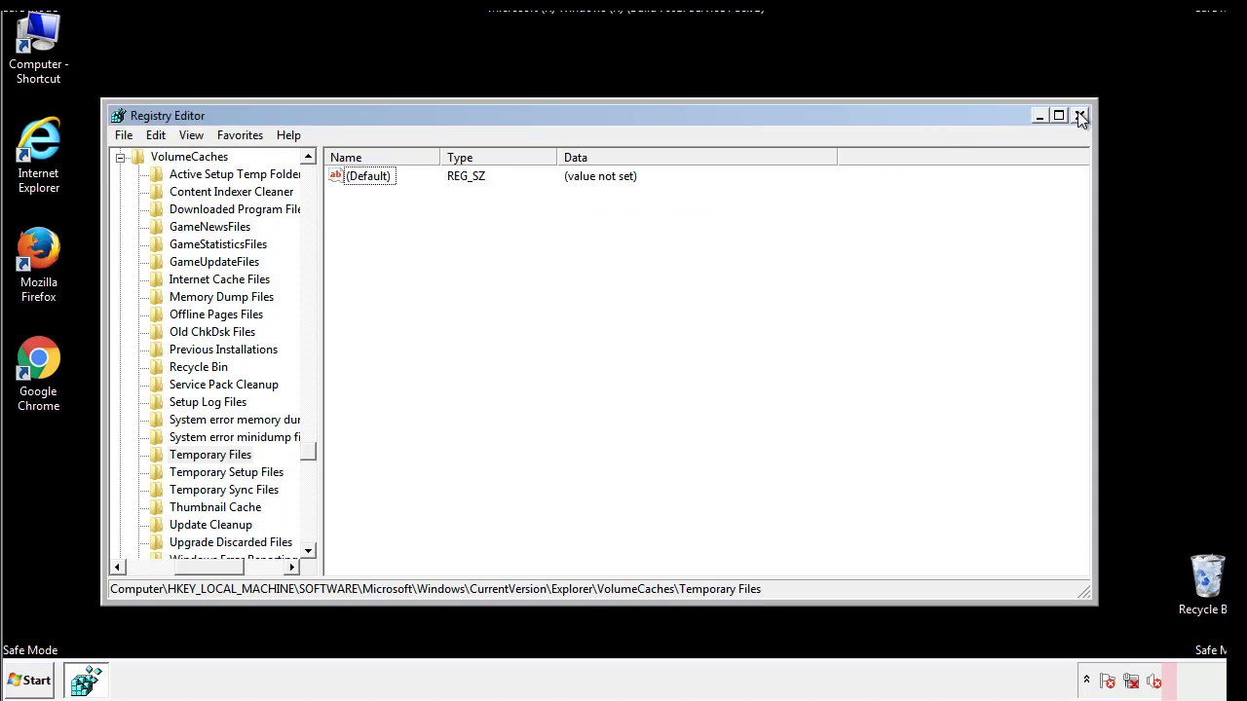
Close Registry Editor and search the Start menu for msconfig.
left_click(1079, 117)
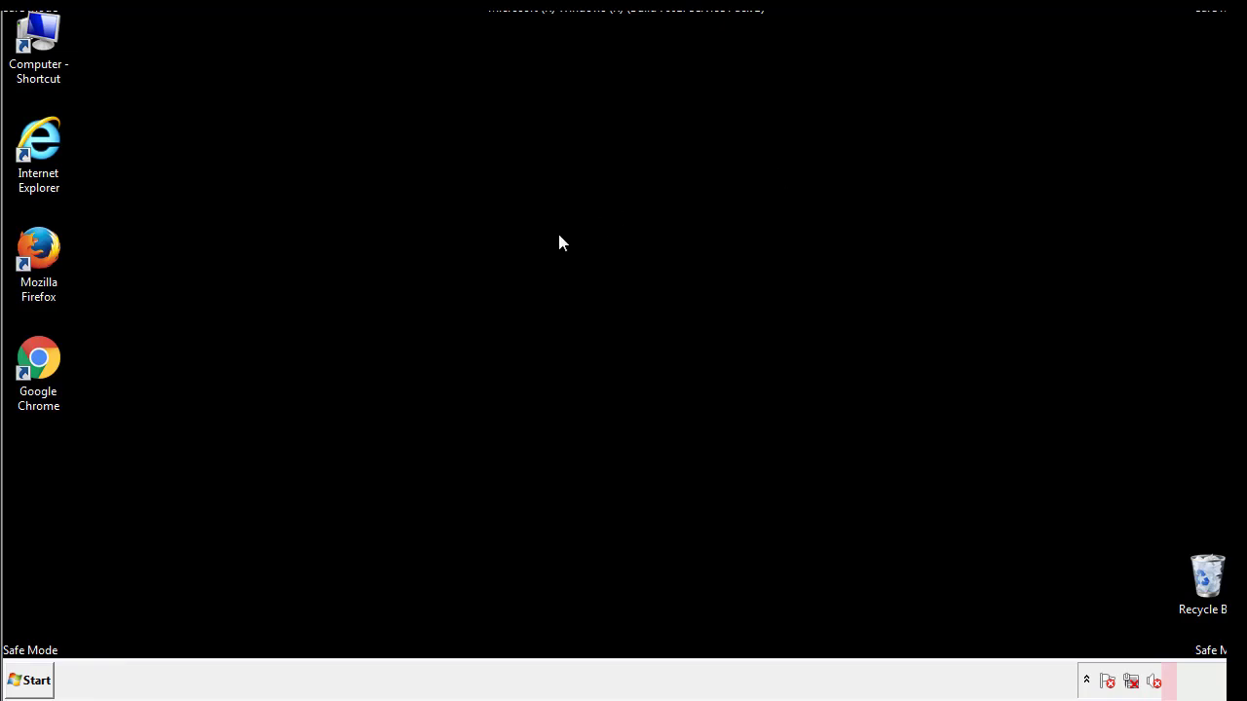
mouse_move(51, 487)
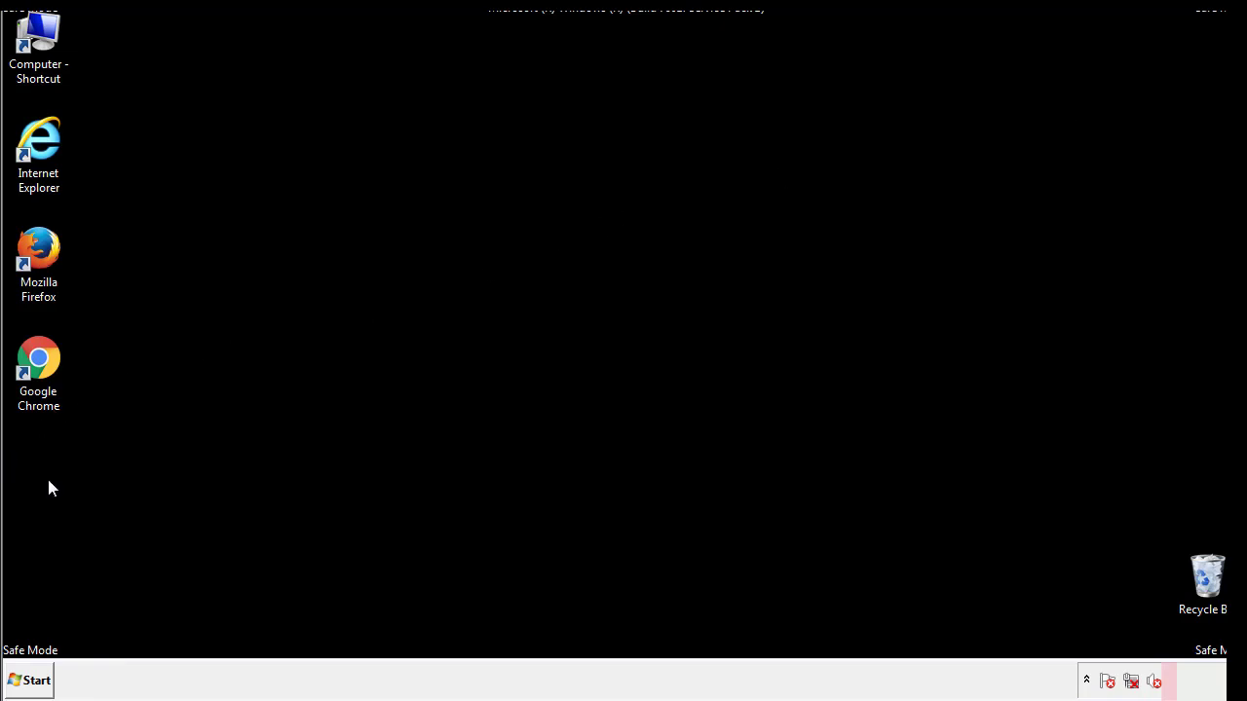
left_click(37, 678)
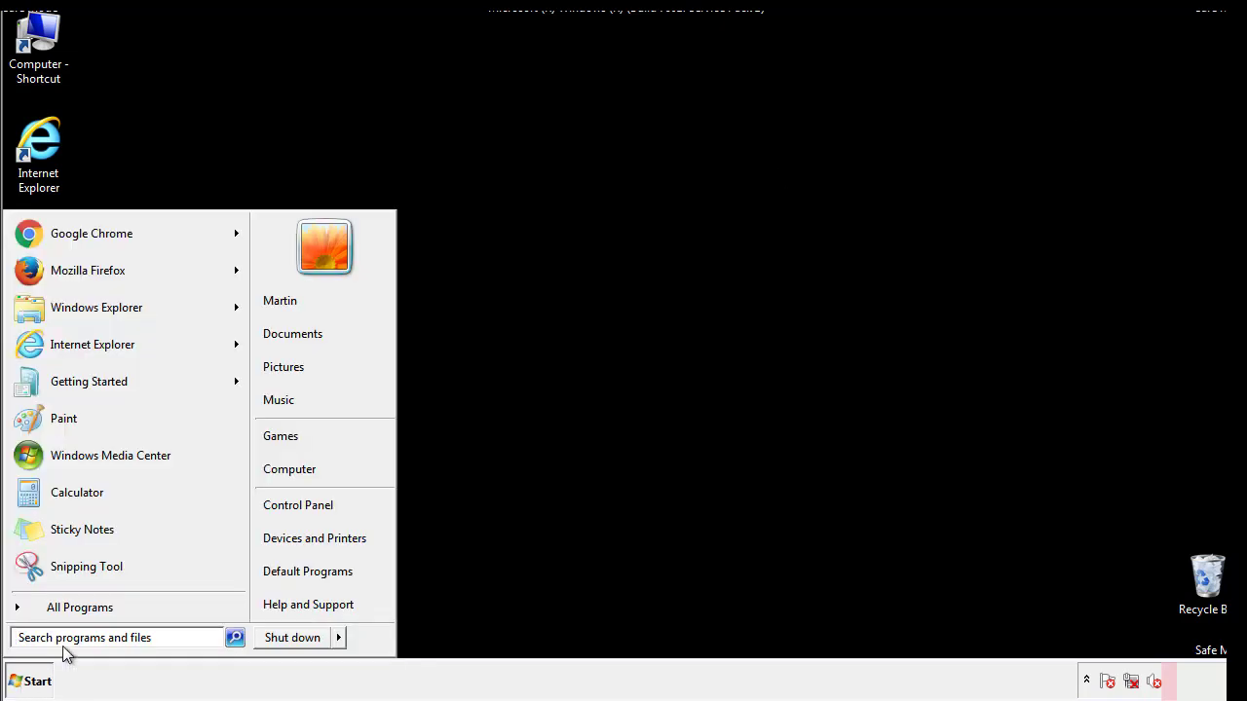
type("msconfig")
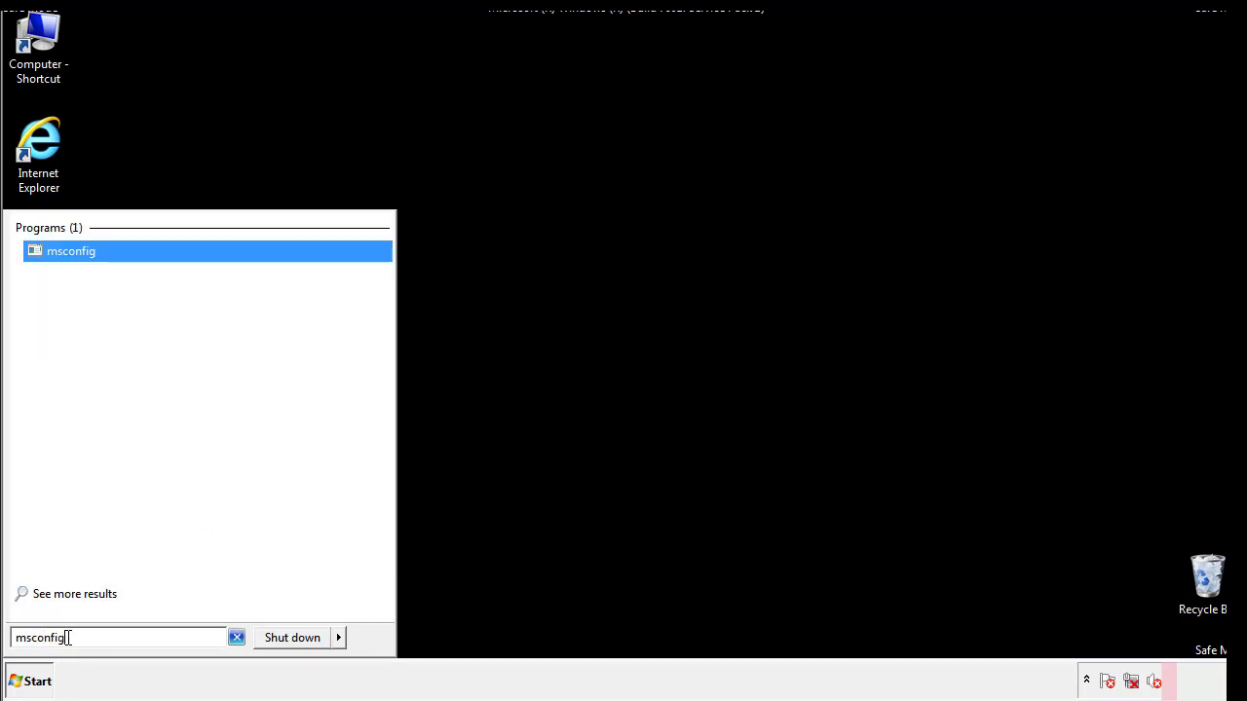
In System Configuration's Boot options, uncheck Safe boot and apply, leaving the restart prompt.
left_click(70, 253)
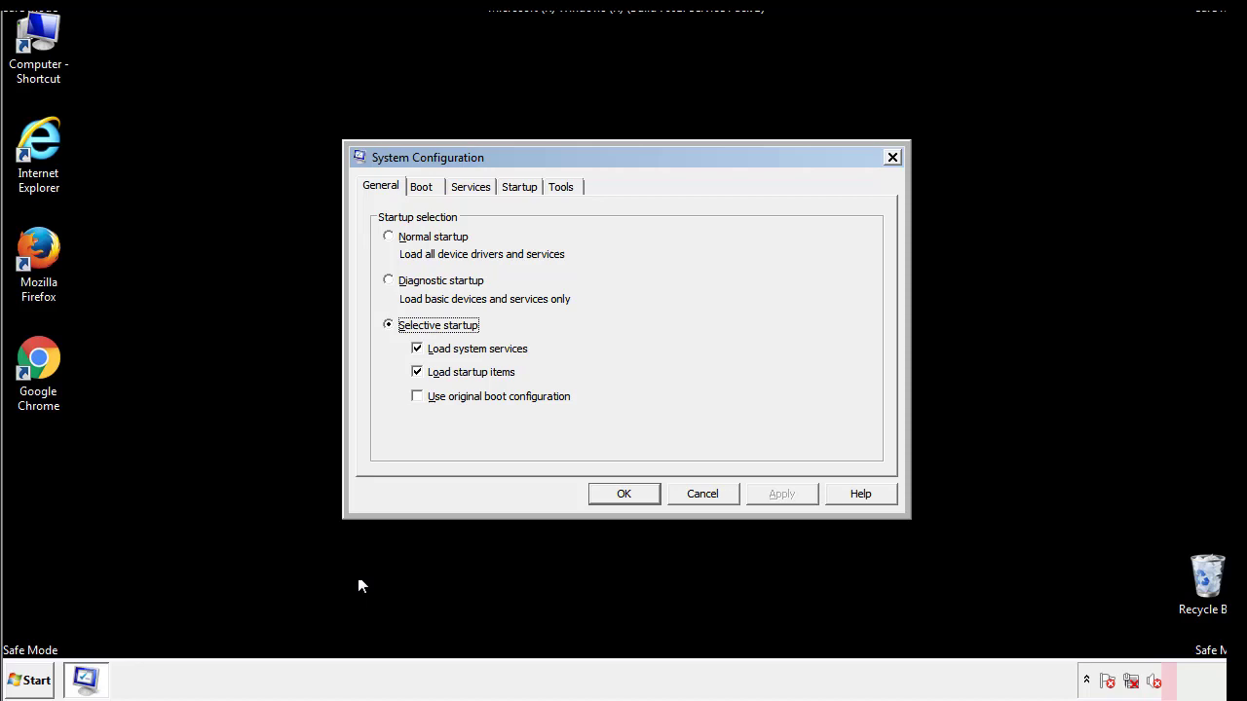
left_click(421, 187)
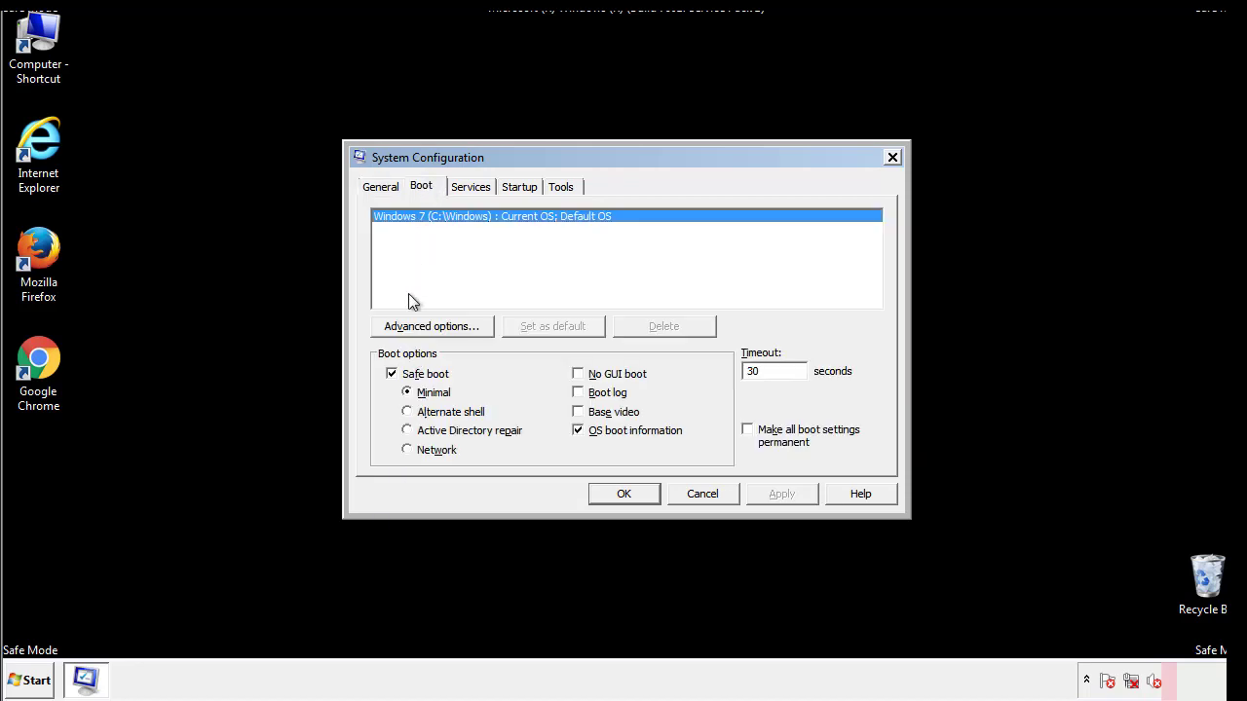
left_click(392, 374)
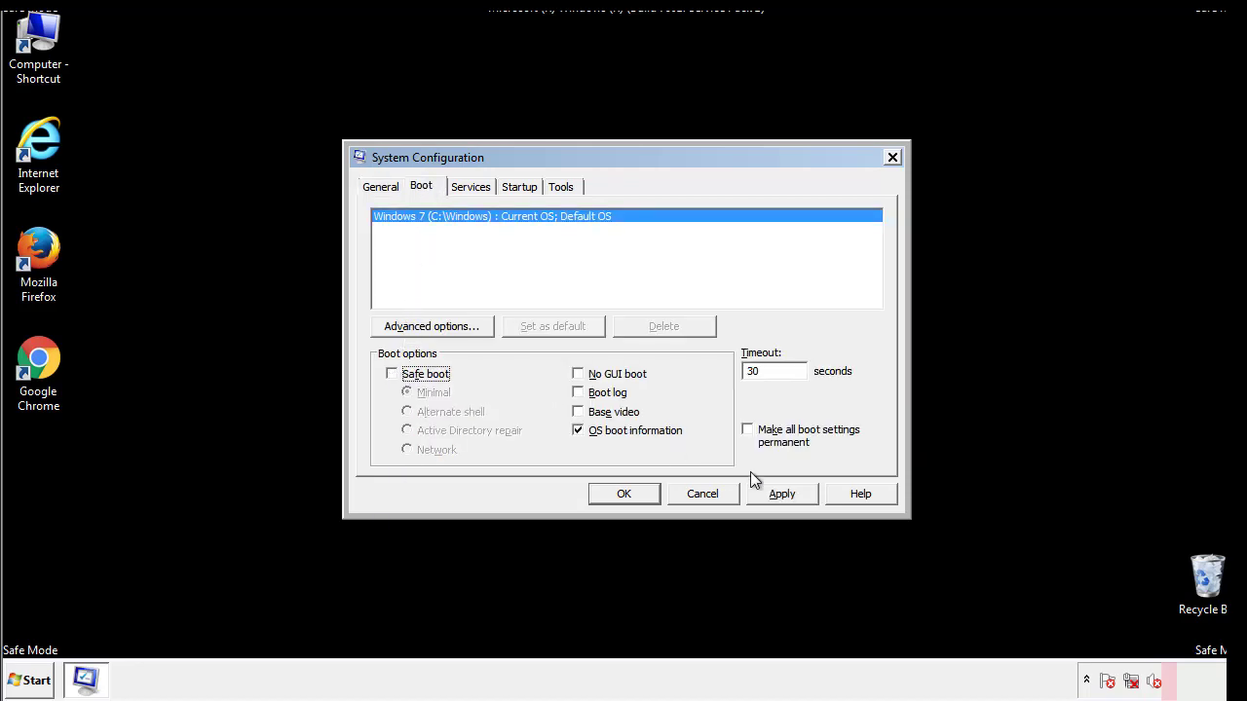
left_click(623, 494)
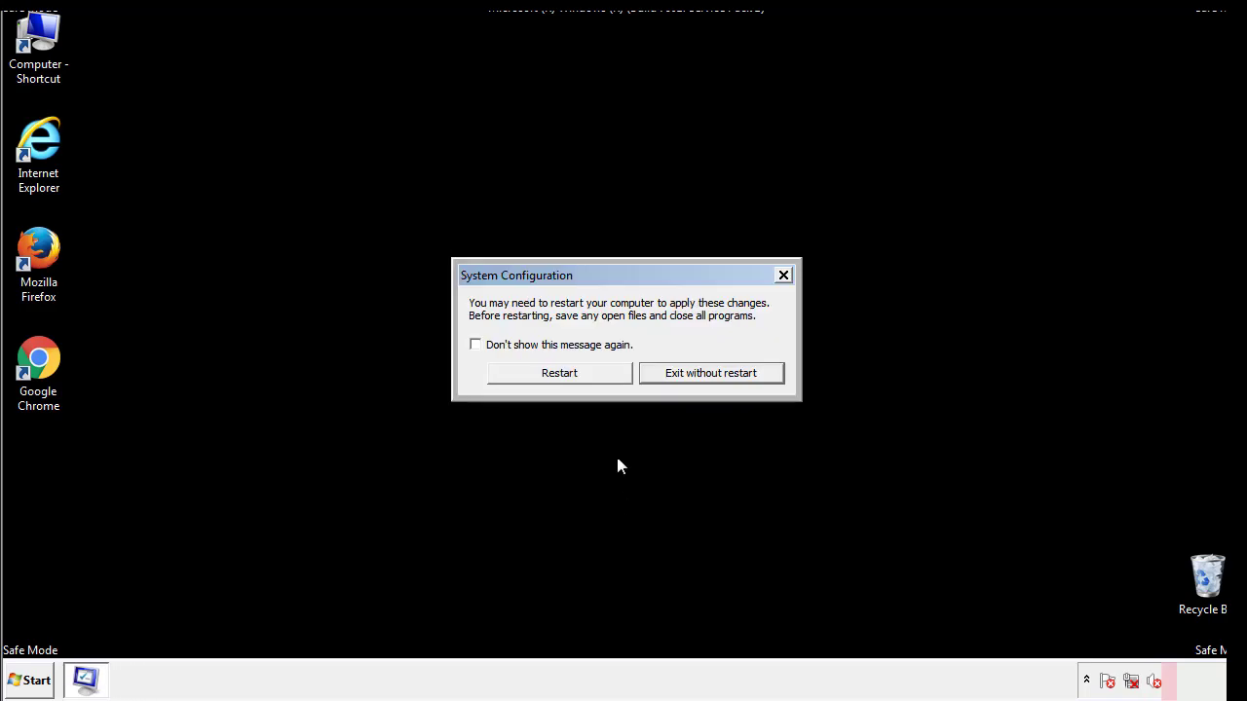